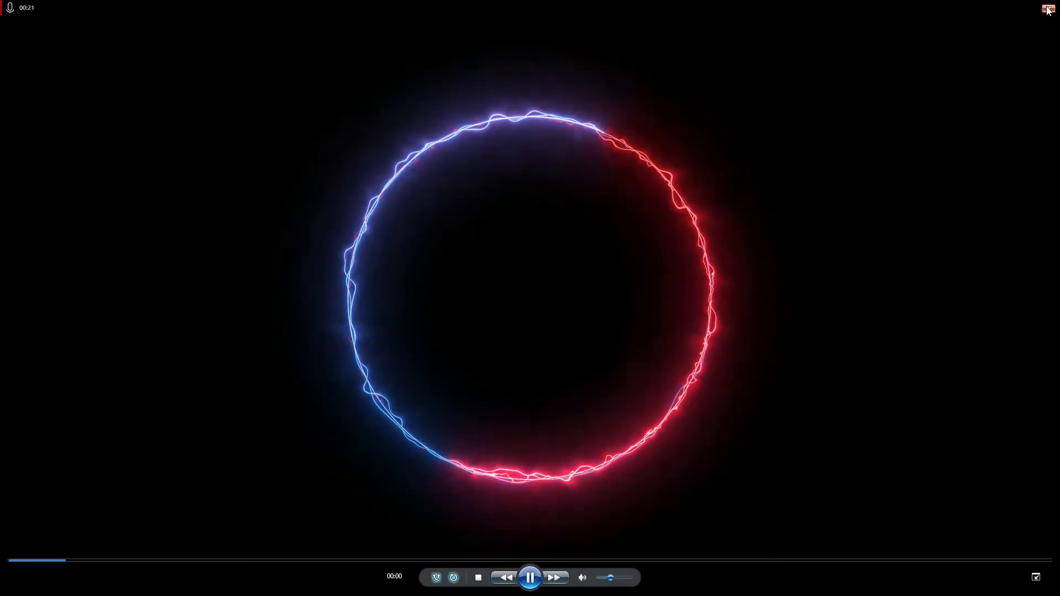
# Create the 3840×2160, 60 fps composition and add a full-frame black solid named 'circle'.
pyautogui.click(1047, 9)
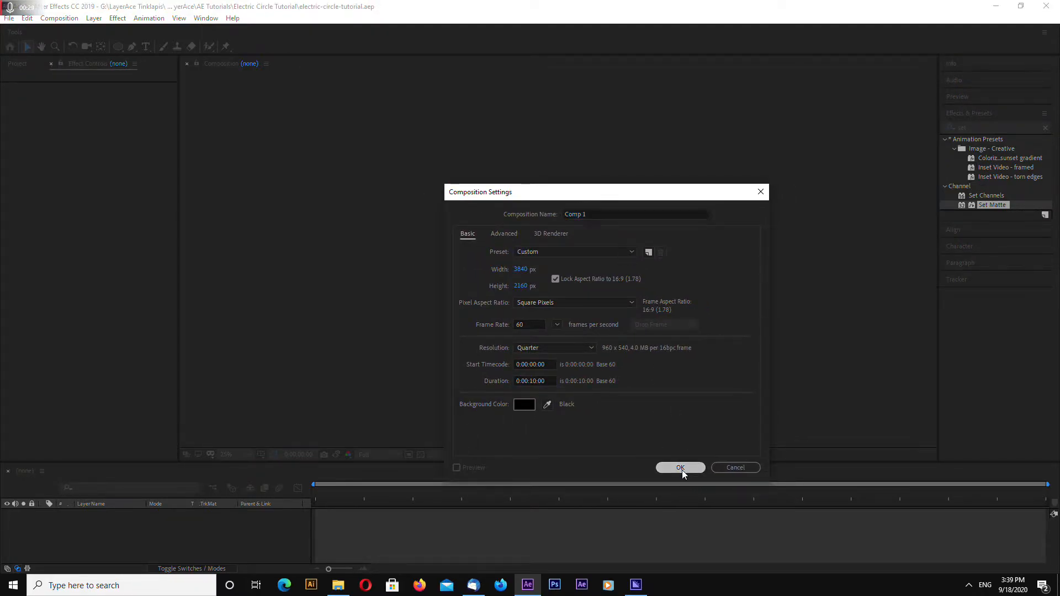
pyautogui.click(680, 467)
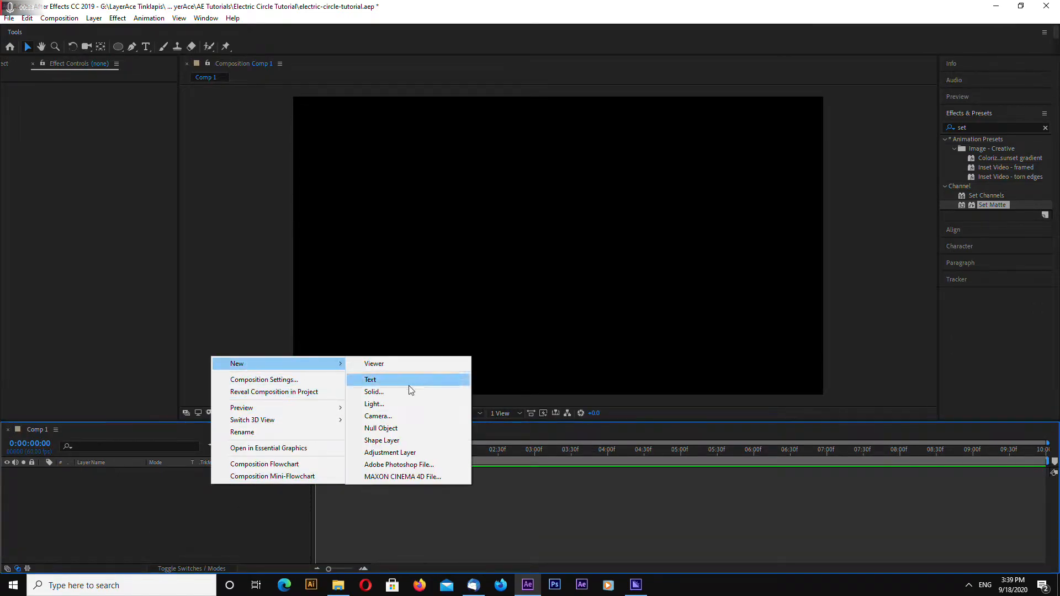
pyautogui.click(374, 391)
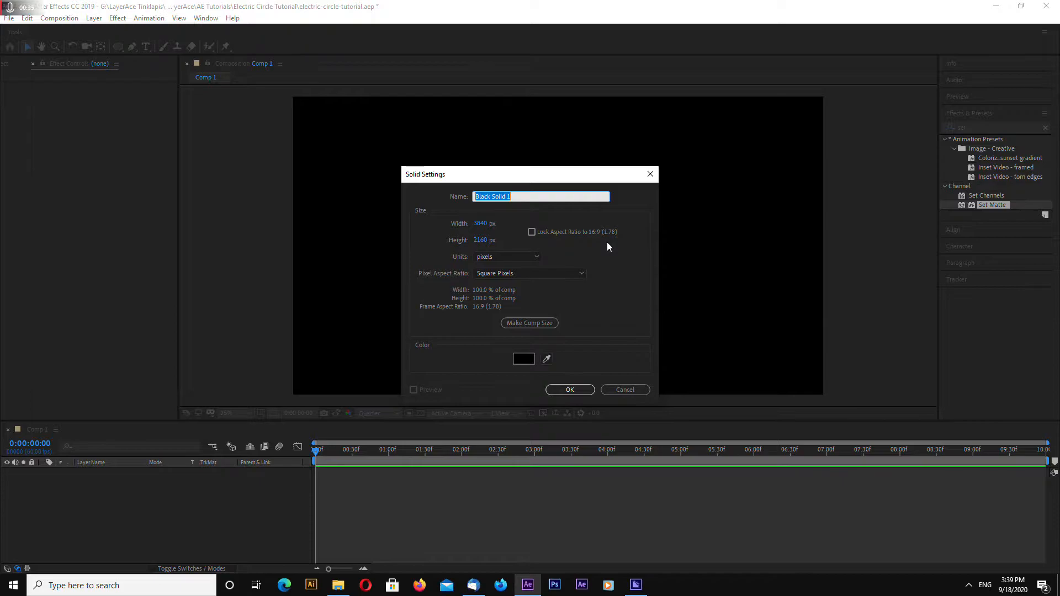
pyautogui.write('circle')
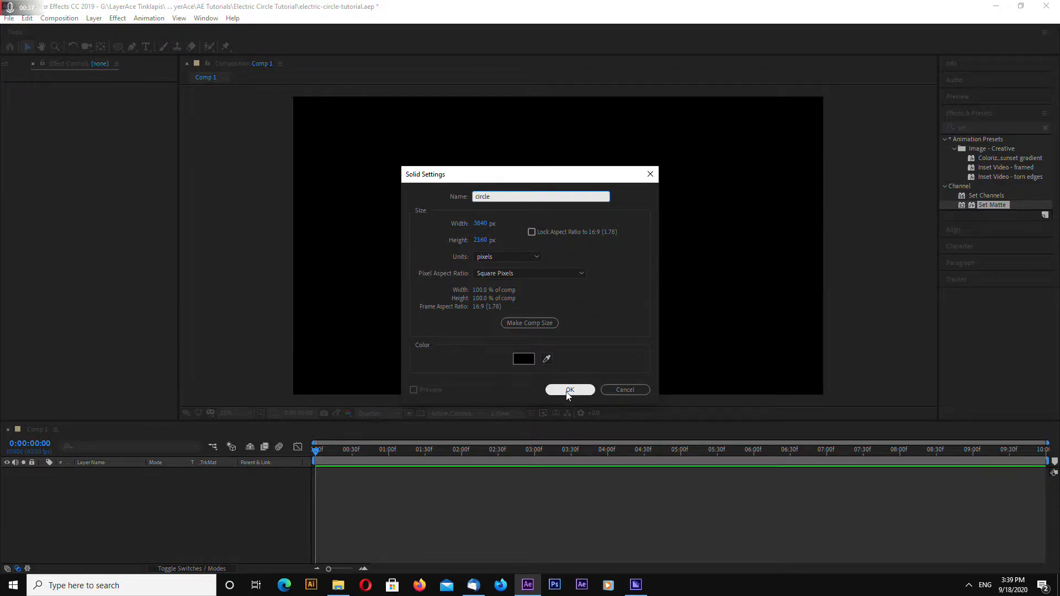
pyautogui.click(569, 390)
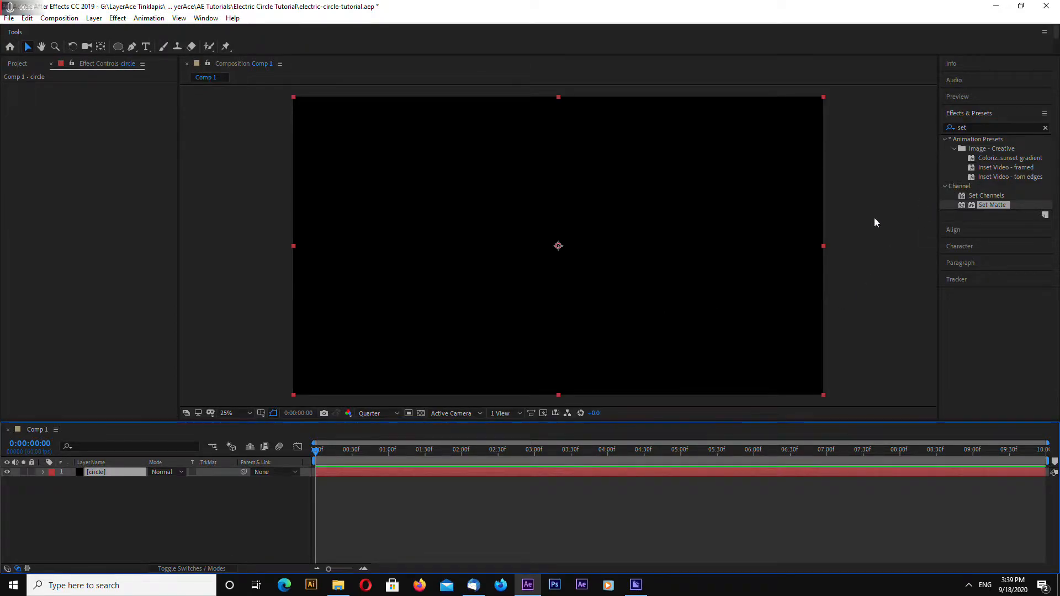
pyautogui.moveTo(564, 259)
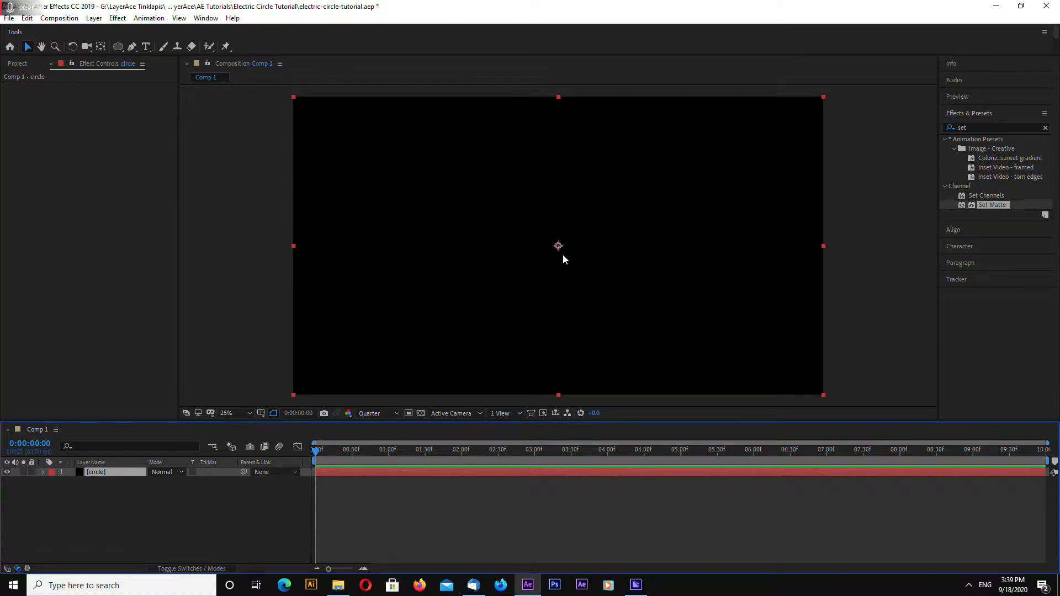
pyautogui.moveTo(559, 249)
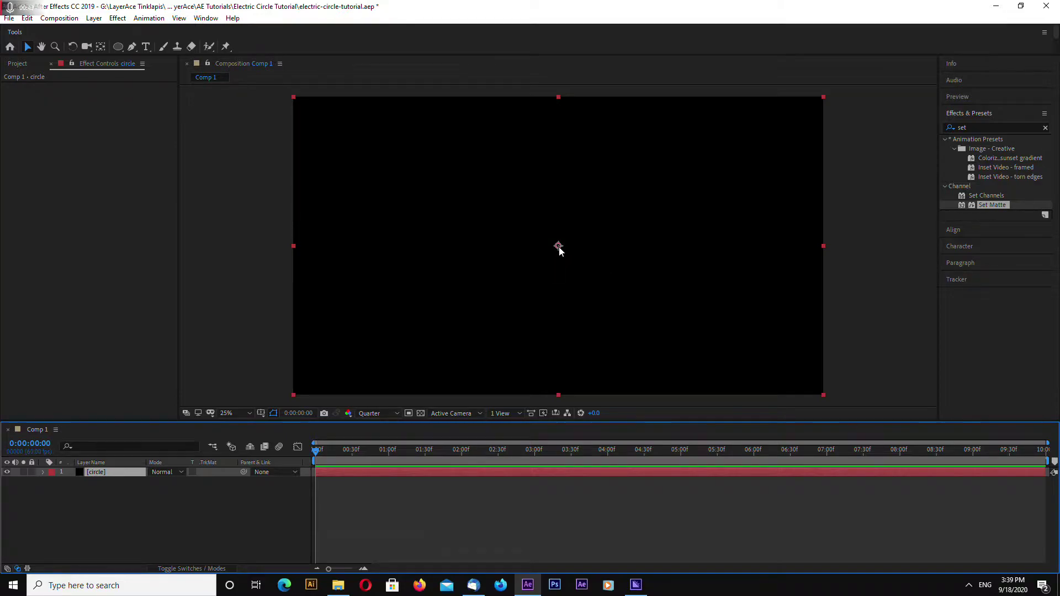
pyautogui.moveTo(985, 164)
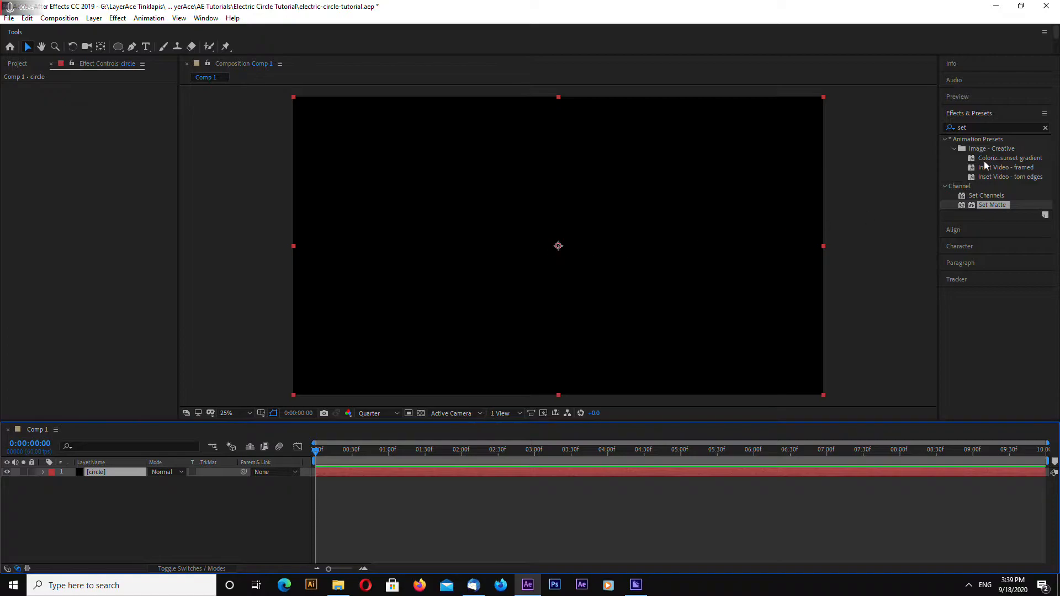
# Find Saber in Effects & Presets and apply it to the circle layer.
pyautogui.click(1046, 127)
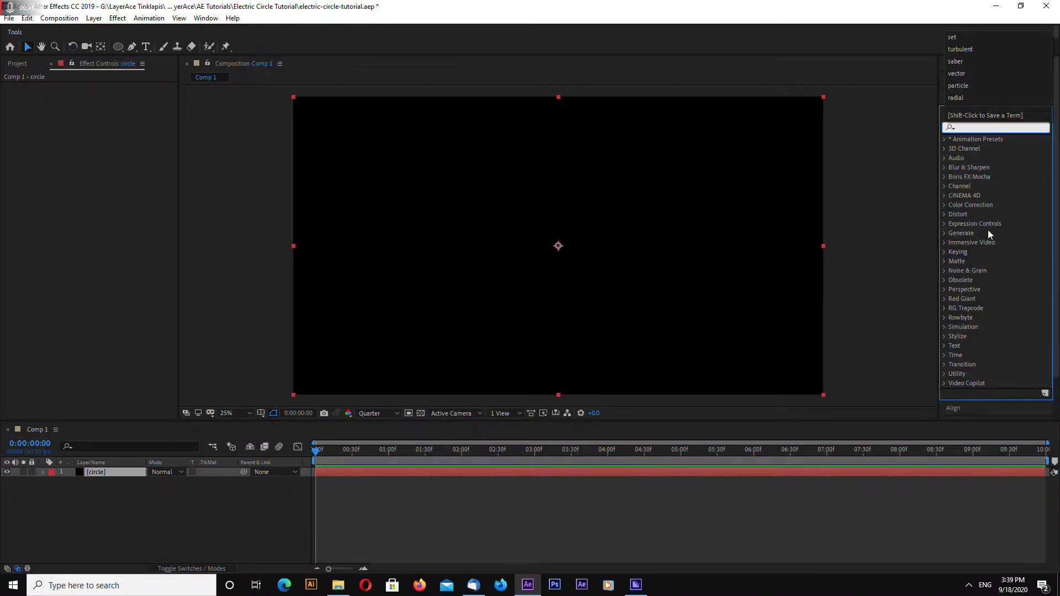
pyautogui.write('saber')
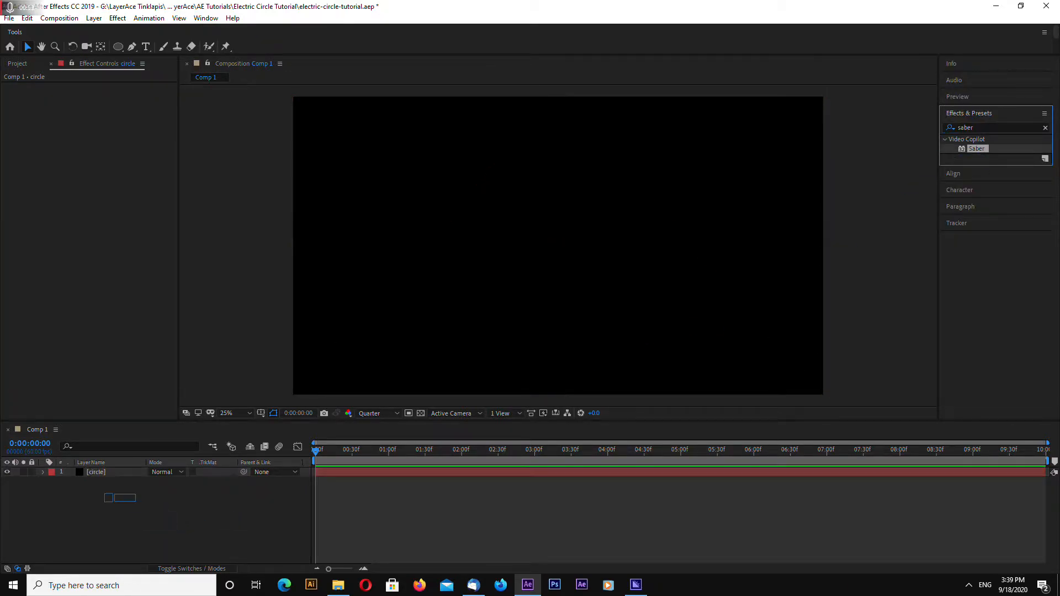
pyautogui.doubleClick(95, 472)
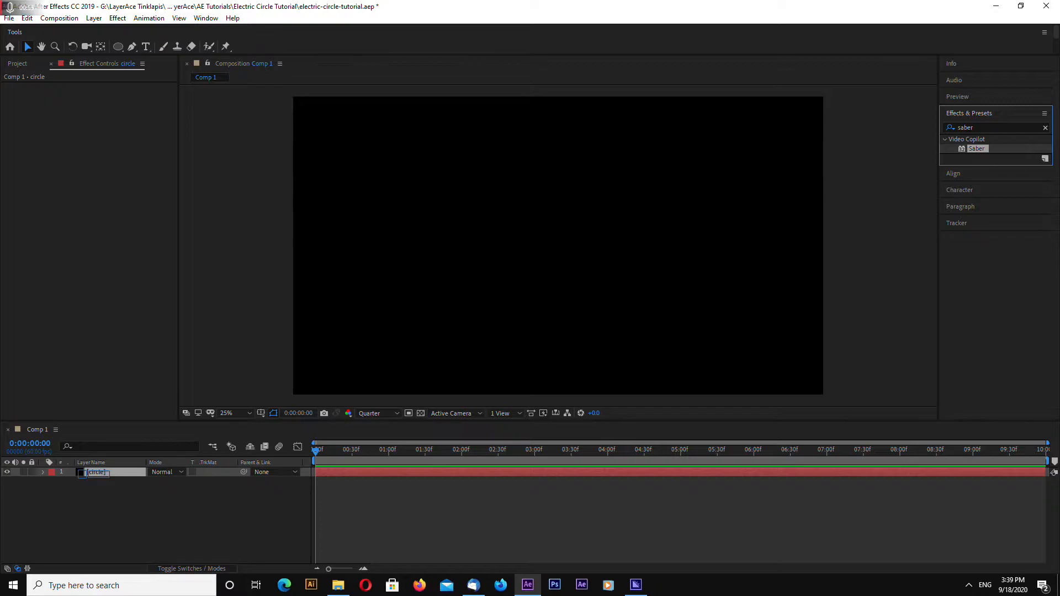
pyautogui.doubleClick(977, 148)
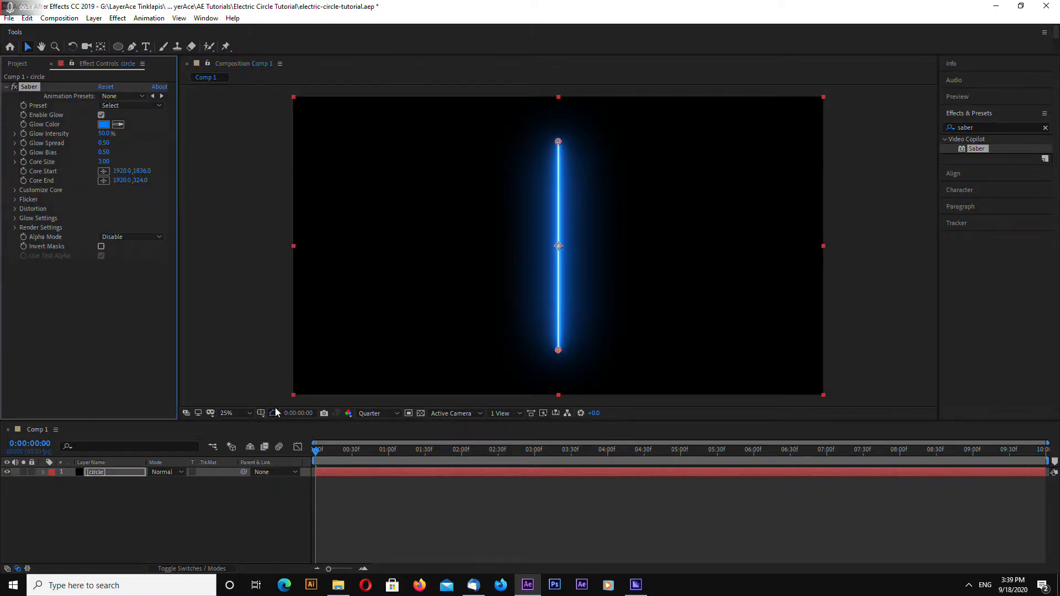
# Draw a circular mask on the layer with the Ellipse tool, centred in the frame.
pyautogui.click(262, 324)
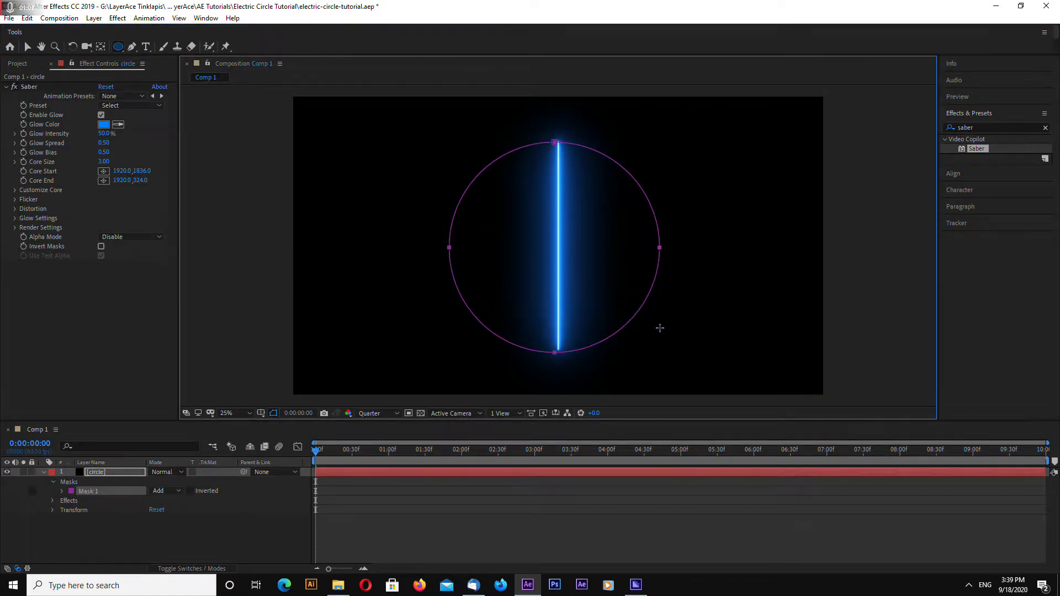
pyautogui.moveTo(676, 352)
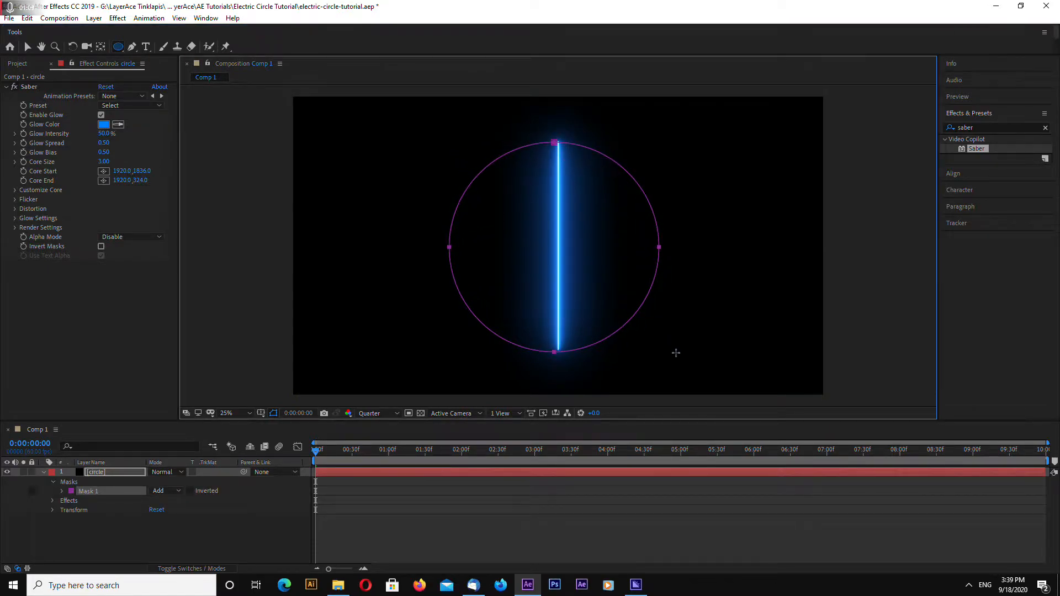
pyautogui.moveTo(667, 246)
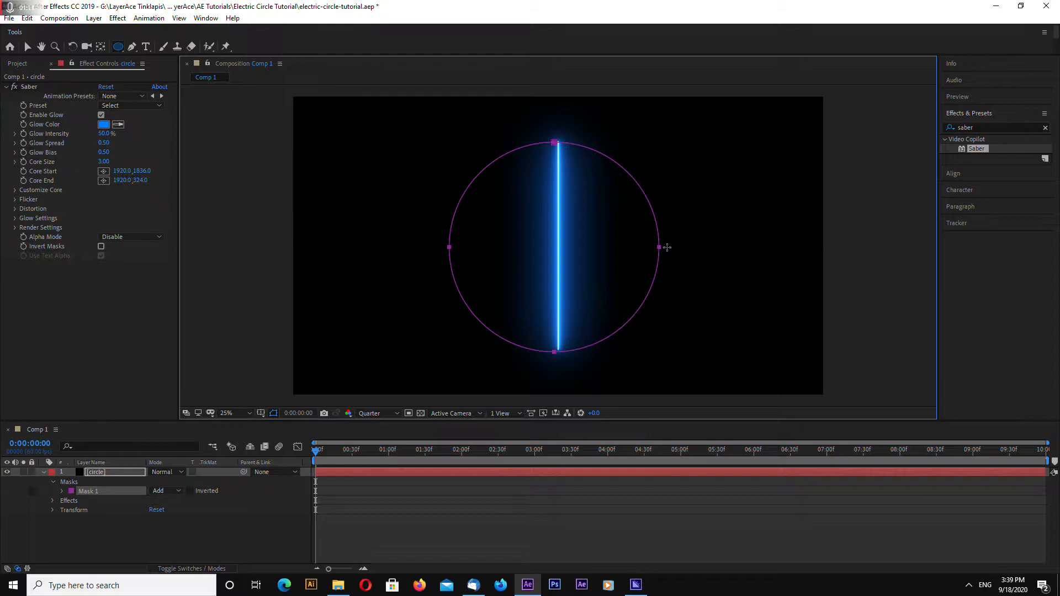
pyautogui.moveTo(959, 163)
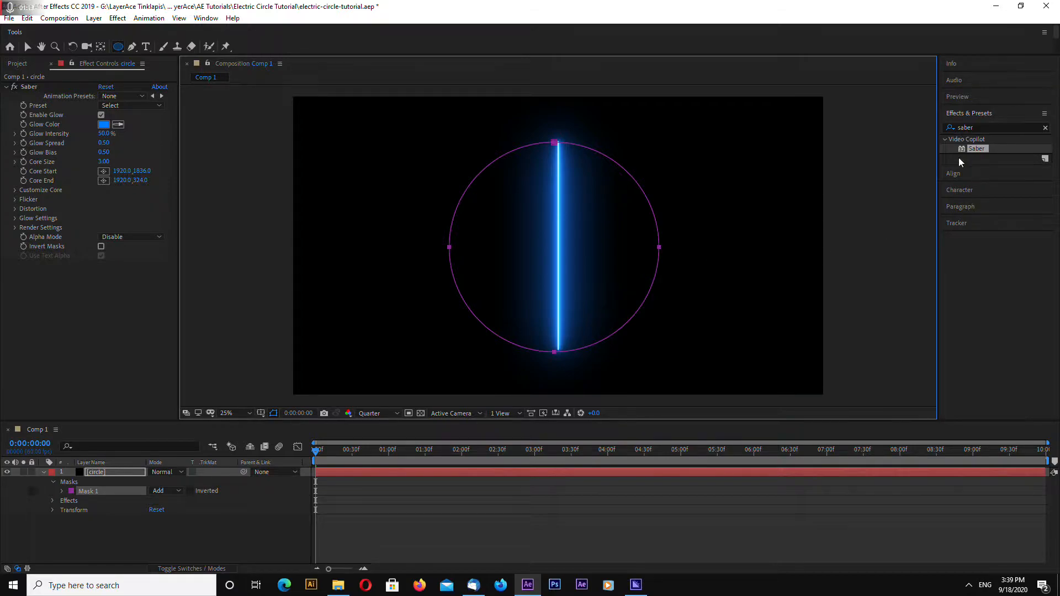
pyautogui.click(953, 174)
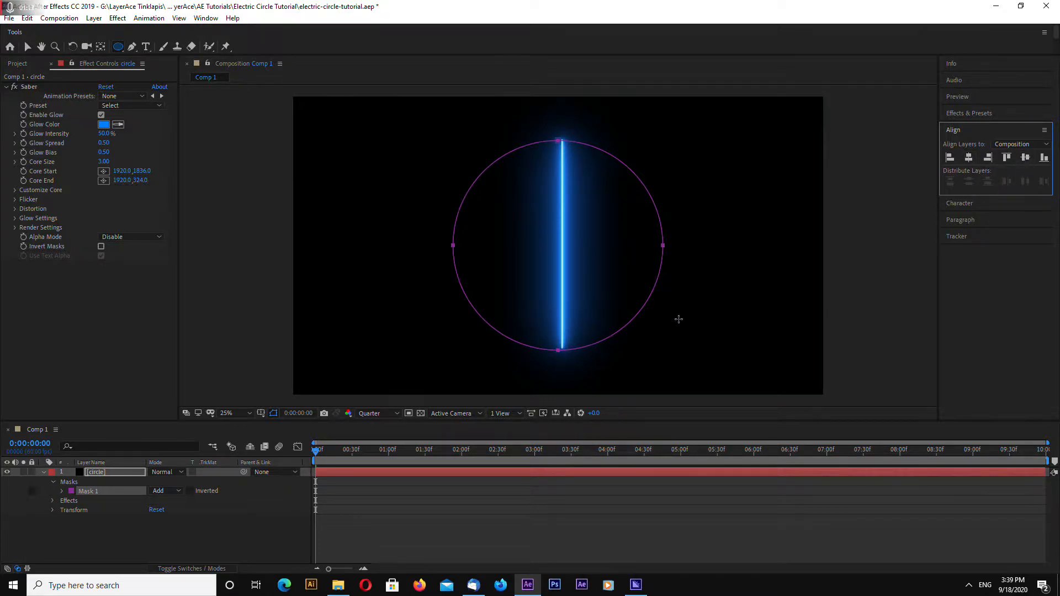
pyautogui.moveTo(238, 263)
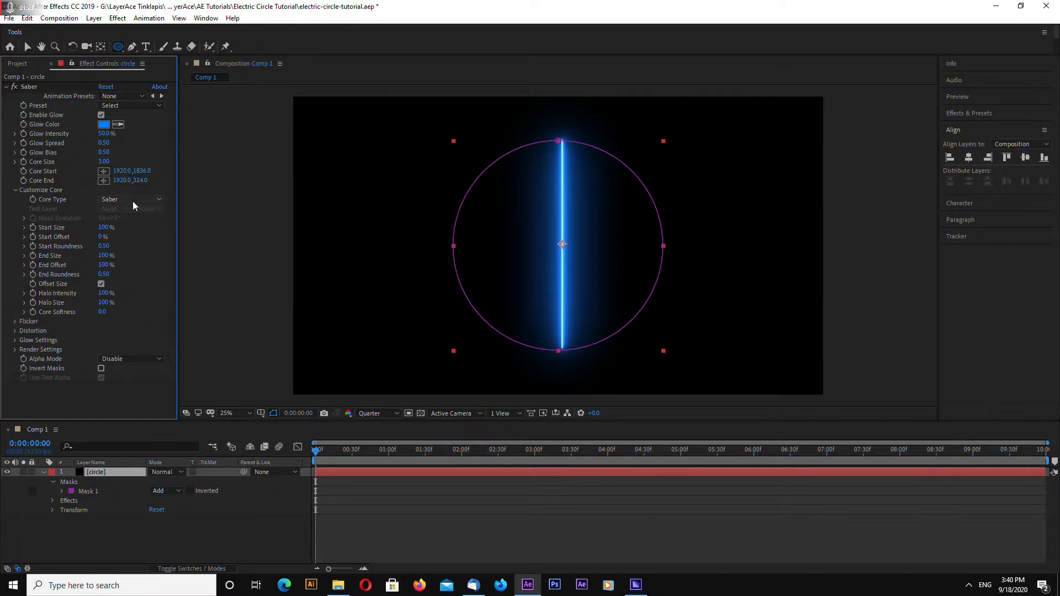
# Set Saber Core Type to Layer Masks and lower Core Size to 2.
pyautogui.click(130, 198)
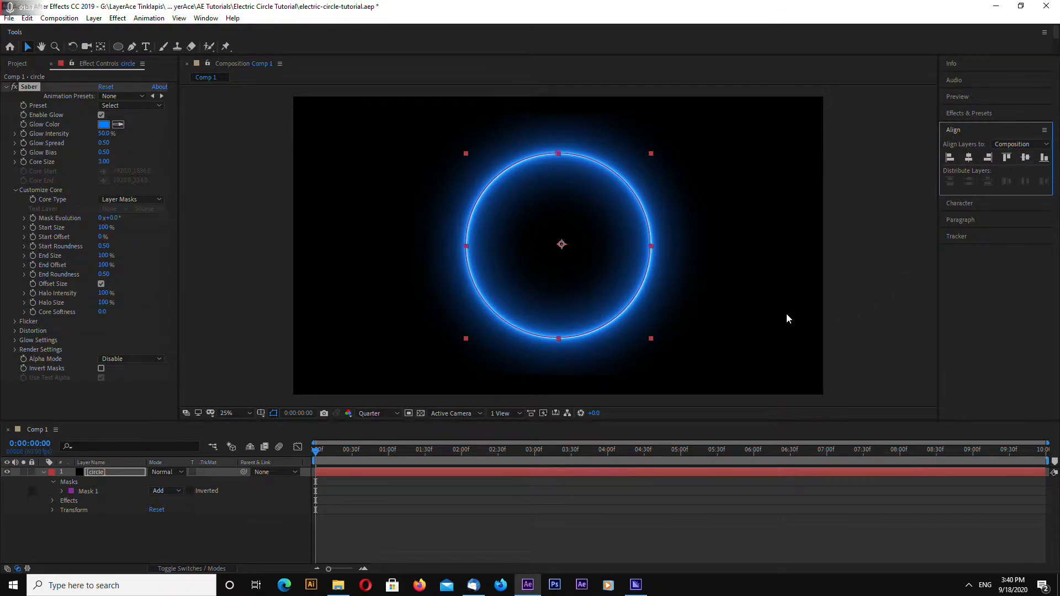
pyautogui.moveTo(652, 342)
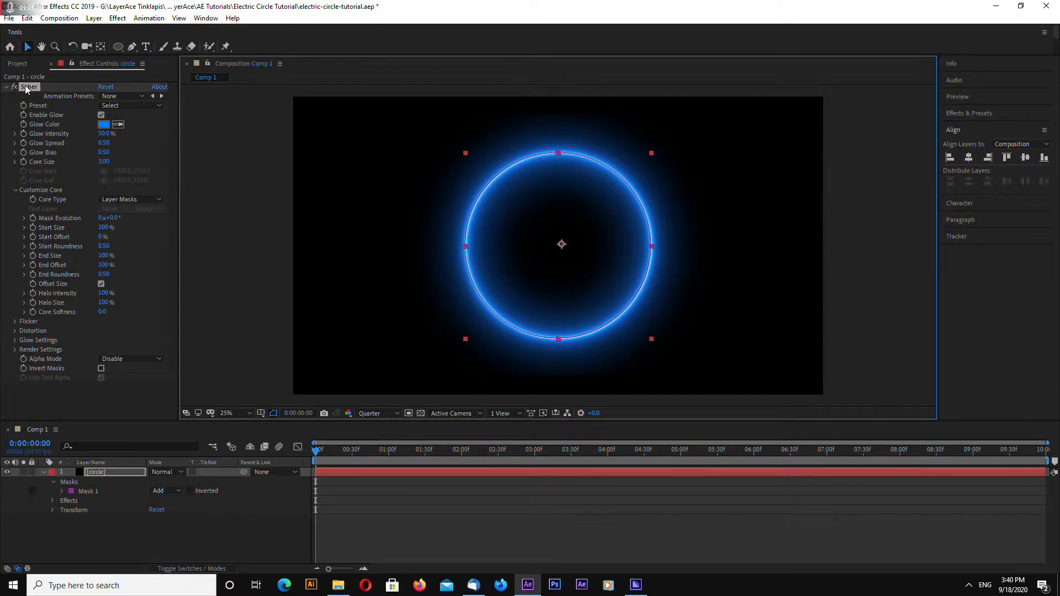
pyautogui.tripleClick(105, 133)
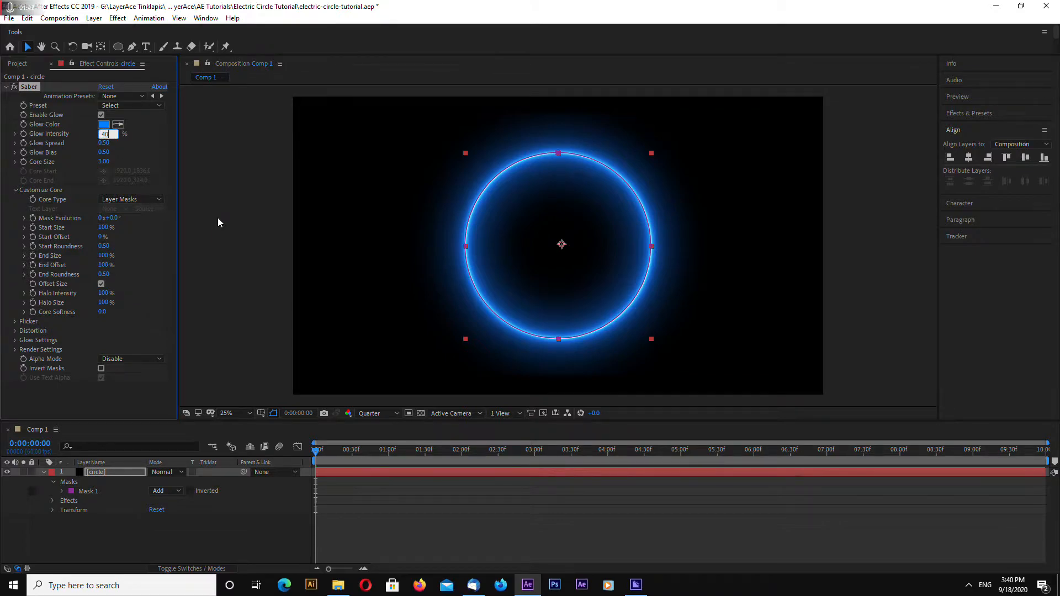
pyautogui.moveTo(251, 235)
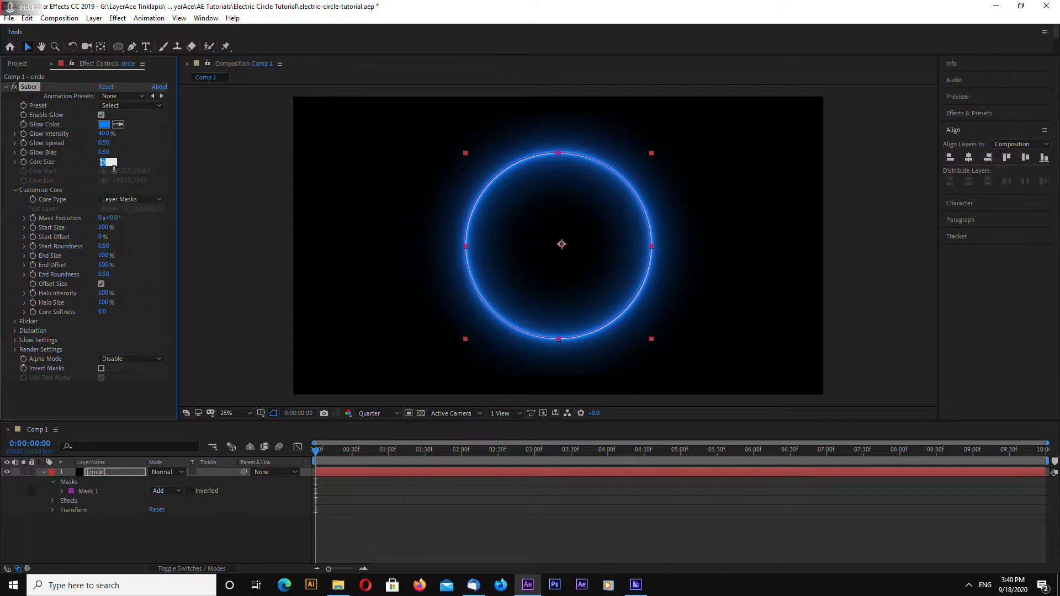
pyautogui.write('2.00')
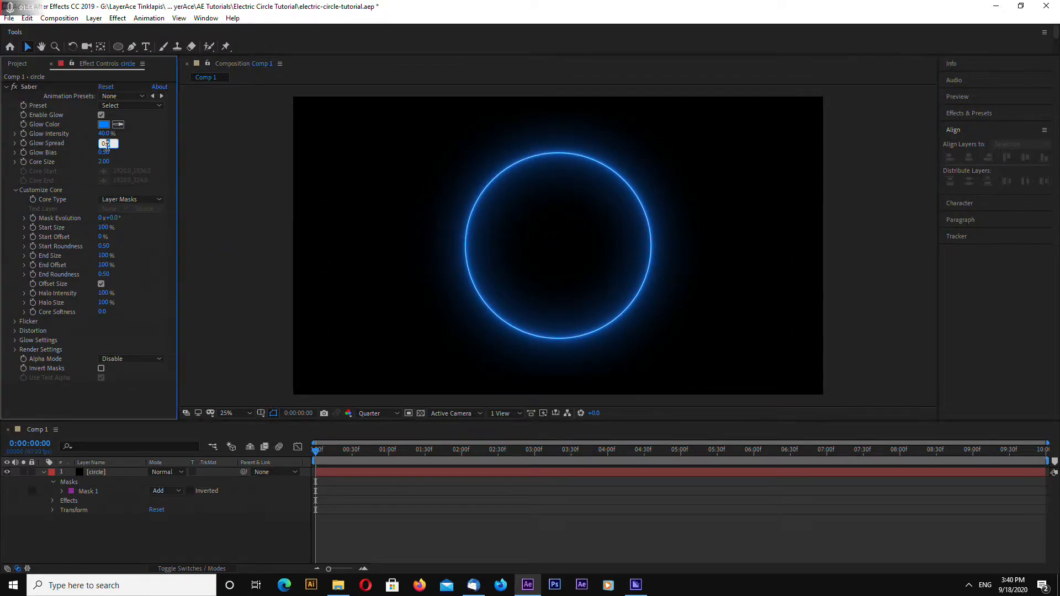
# Choose a blue Glow Color and set the remaining glow value to 0 for a thin ring.
pyautogui.click(95, 471)
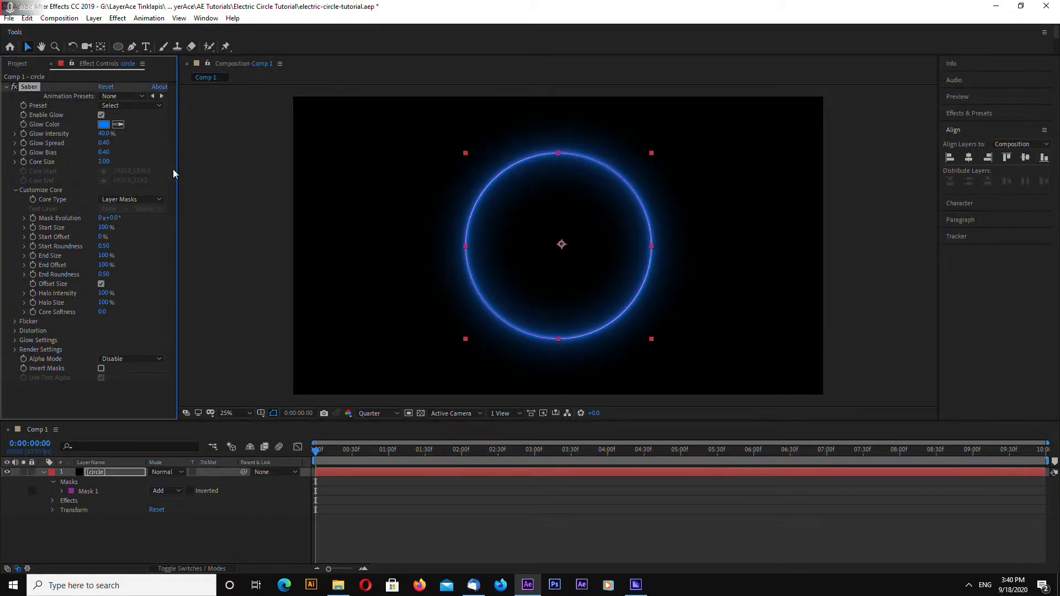
pyautogui.click(104, 153)
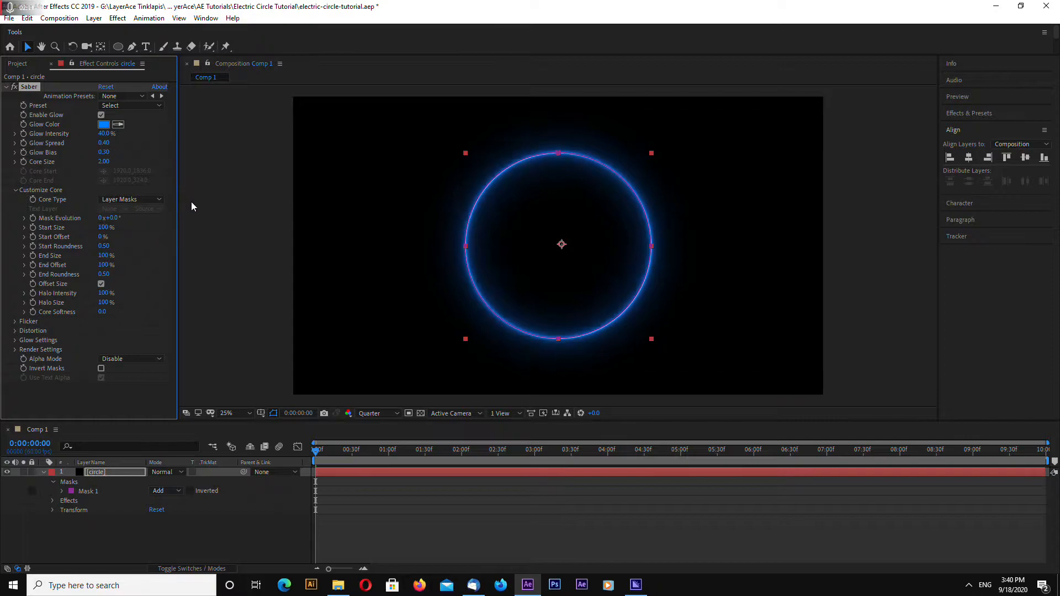
pyautogui.click(236, 310)
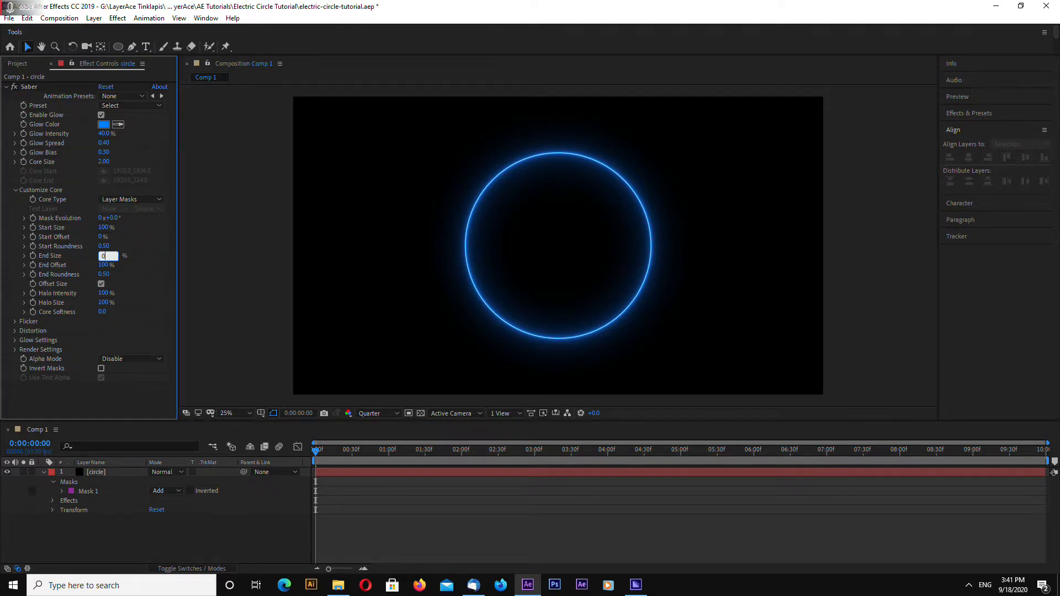
pyautogui.write('0')
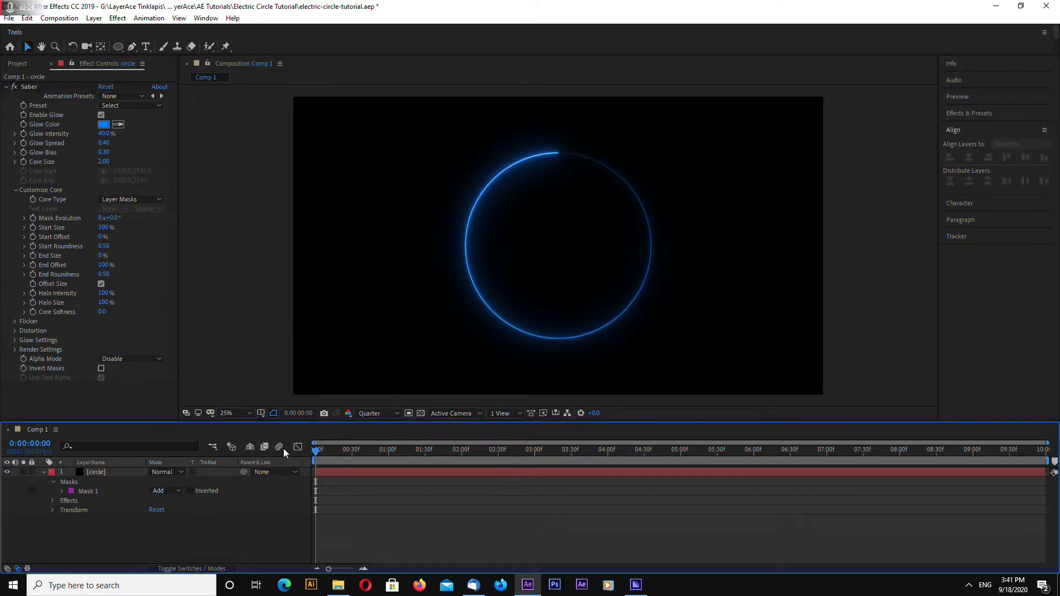
pyautogui.moveTo(251, 407)
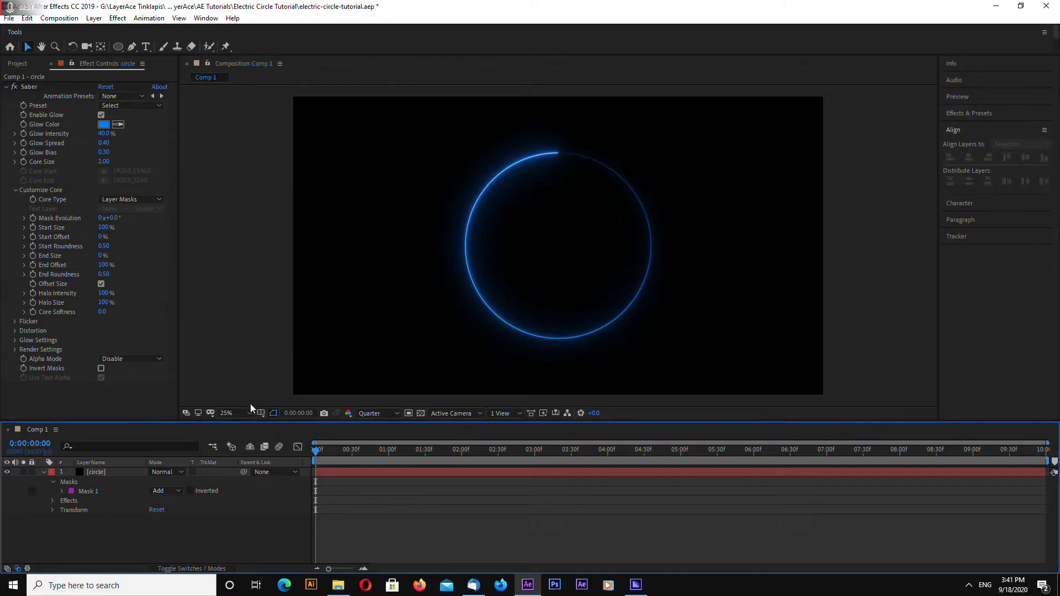
pyautogui.moveTo(322, 454)
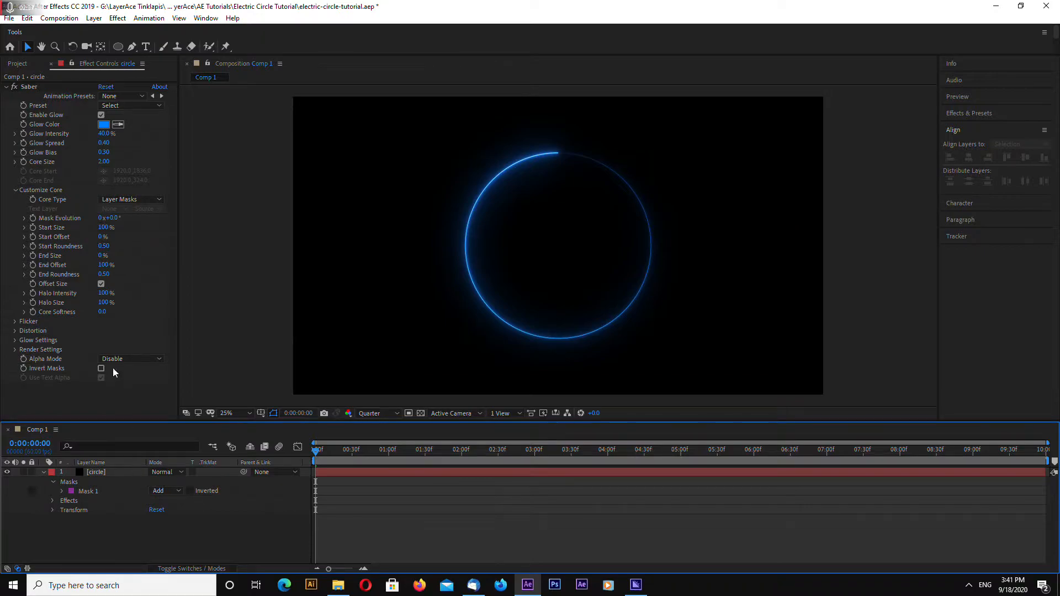
pyautogui.moveTo(35, 225)
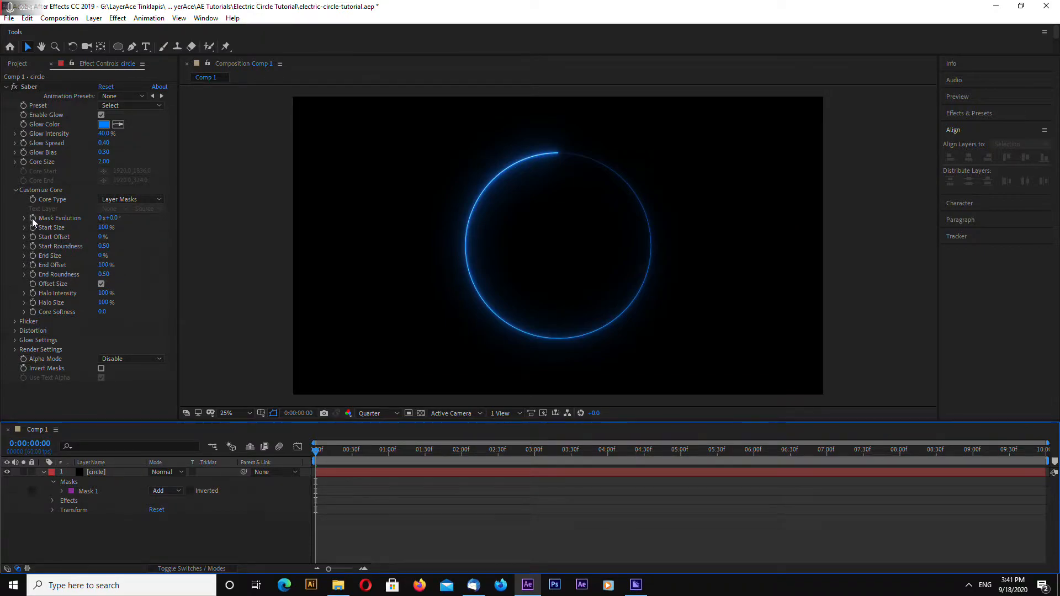
# Keyframe Mask Evolution from 0x at the start to -1x at the last frame and preview the sweep.
pyautogui.click(95, 471)
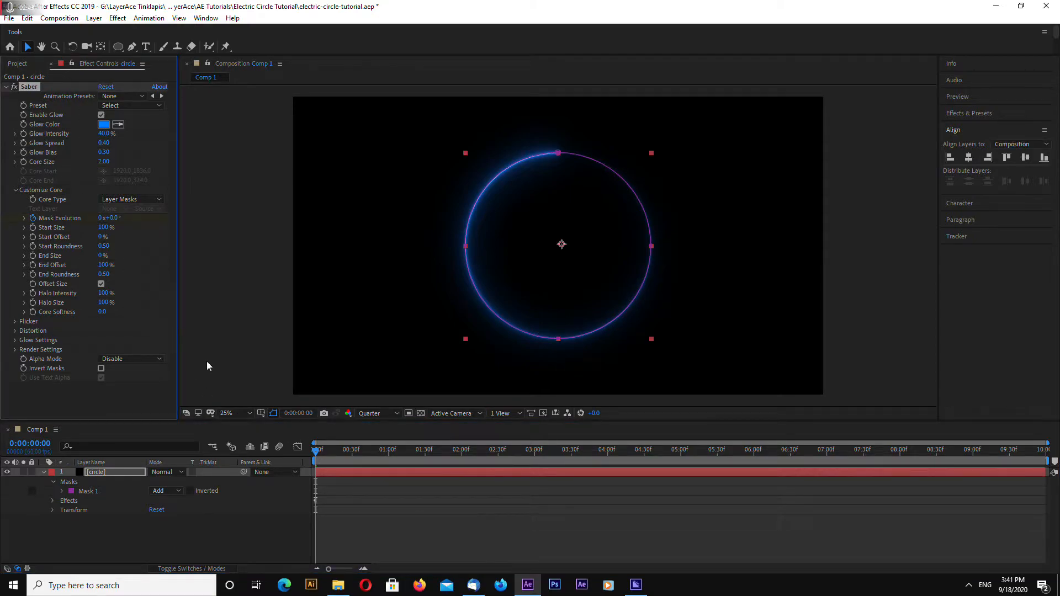
pyautogui.click(1045, 450)
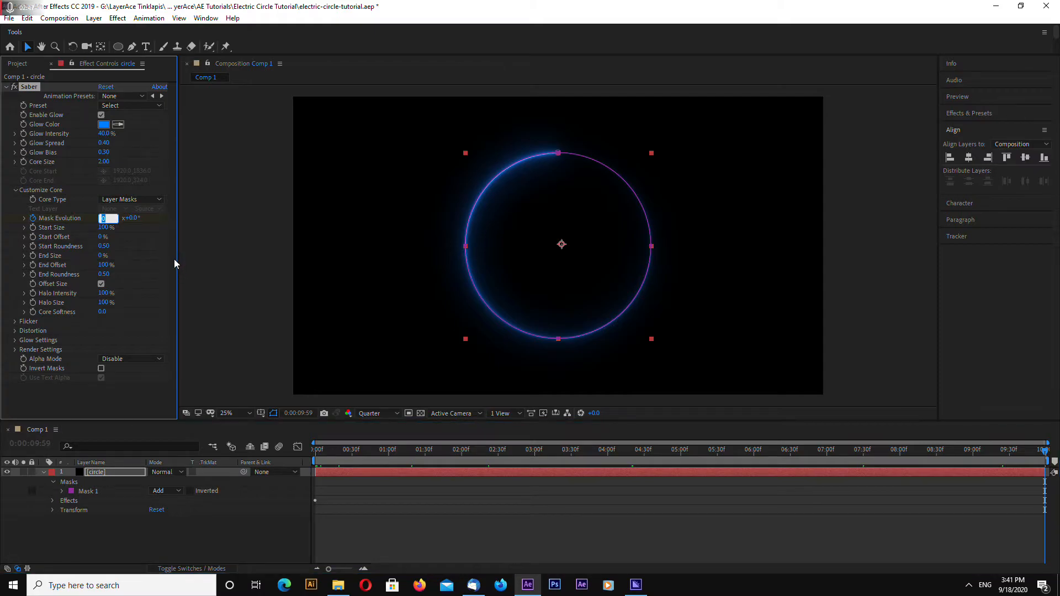
pyautogui.write('1')
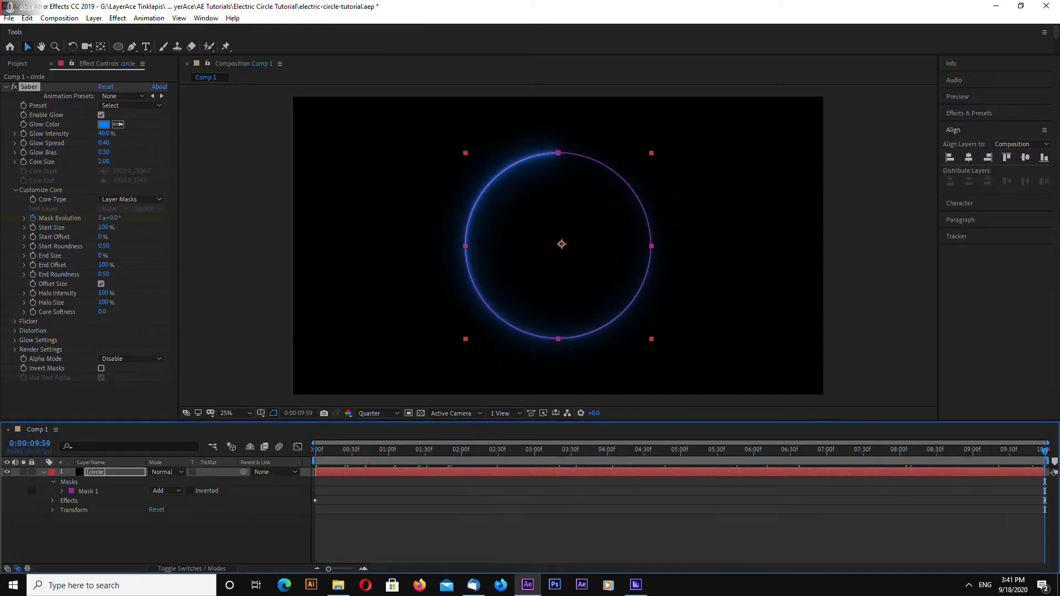
pyautogui.click(968, 450)
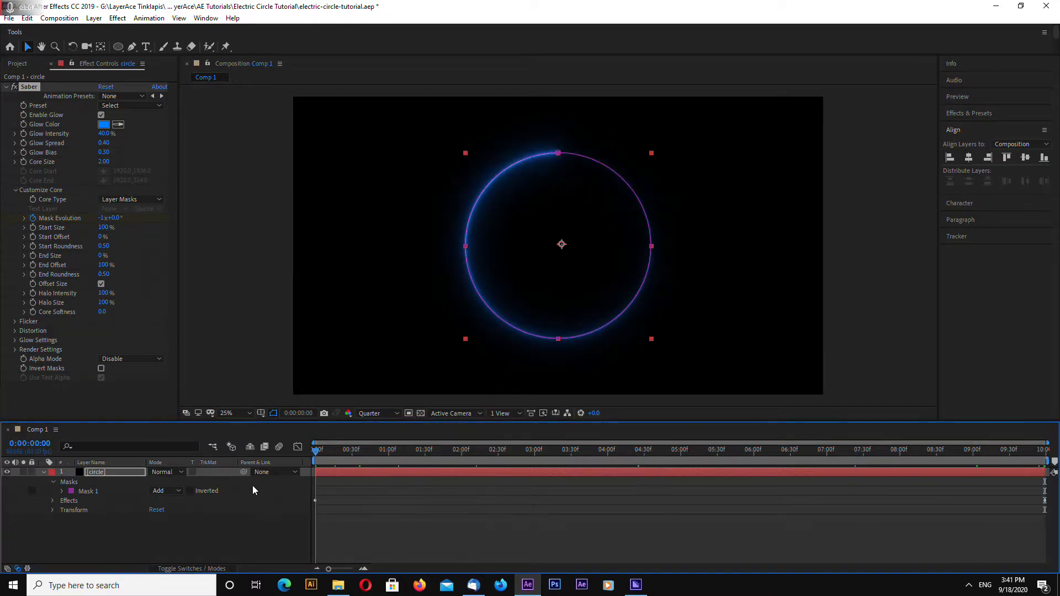
pyautogui.click(789, 449)
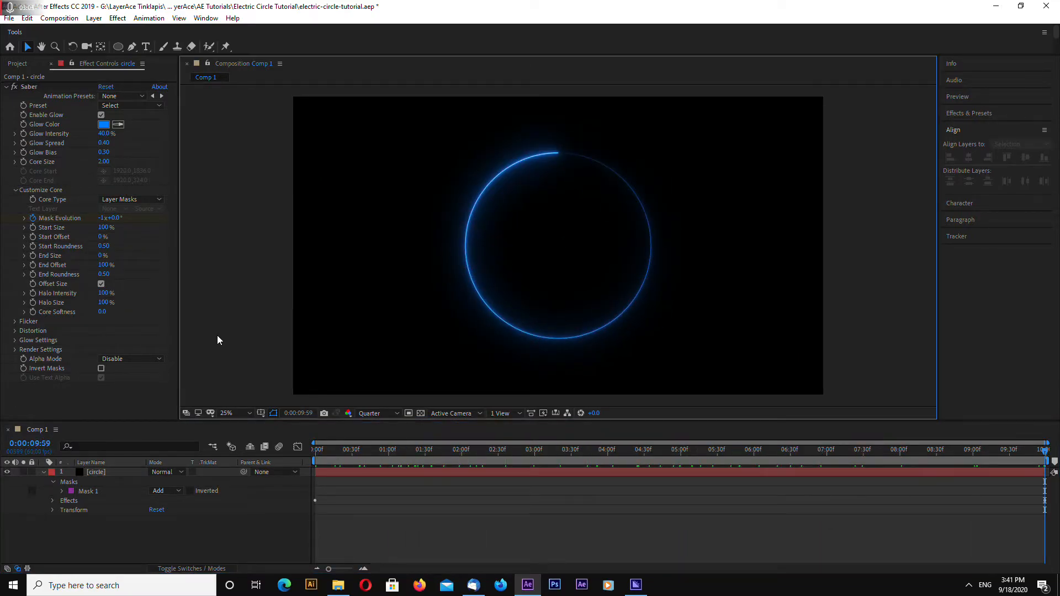
pyautogui.click(45, 472)
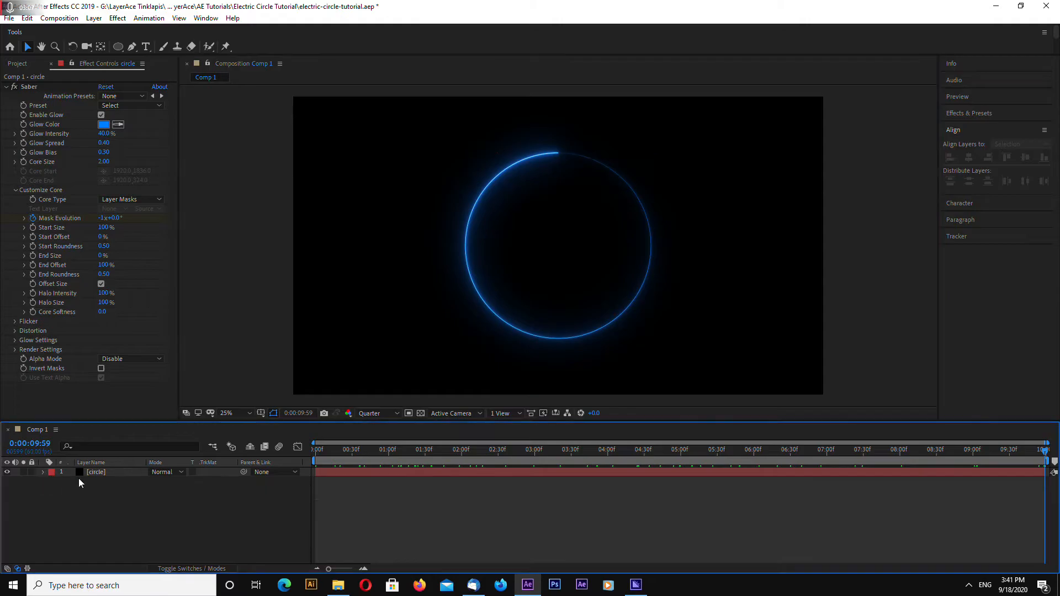
# Duplicate the circle layer and blend the copy with Lighten.
pyautogui.click(96, 472)
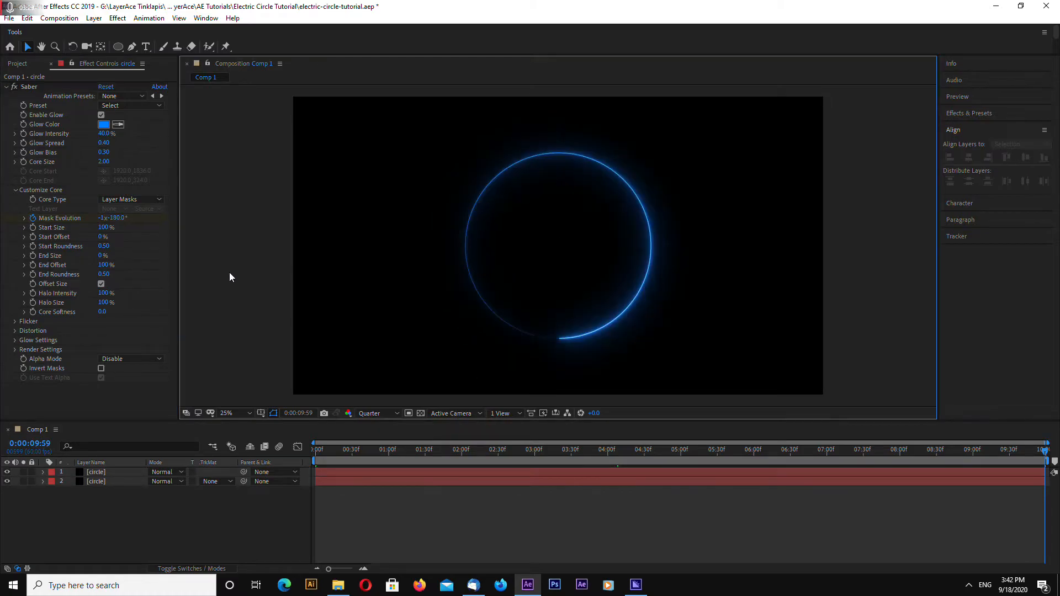
pyautogui.click(166, 471)
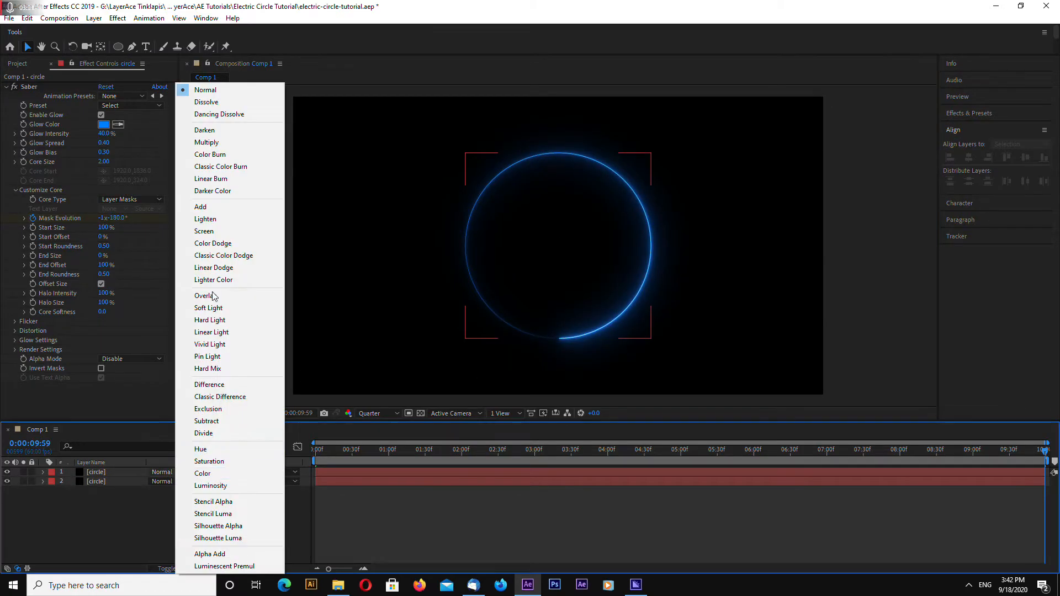
pyautogui.click(205, 219)
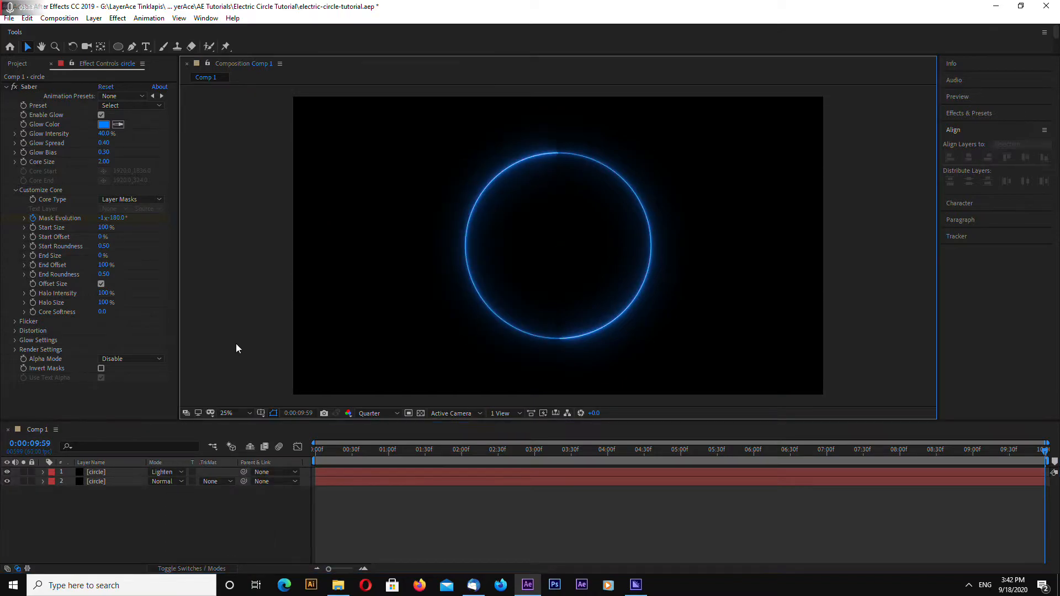
pyautogui.click(315, 449)
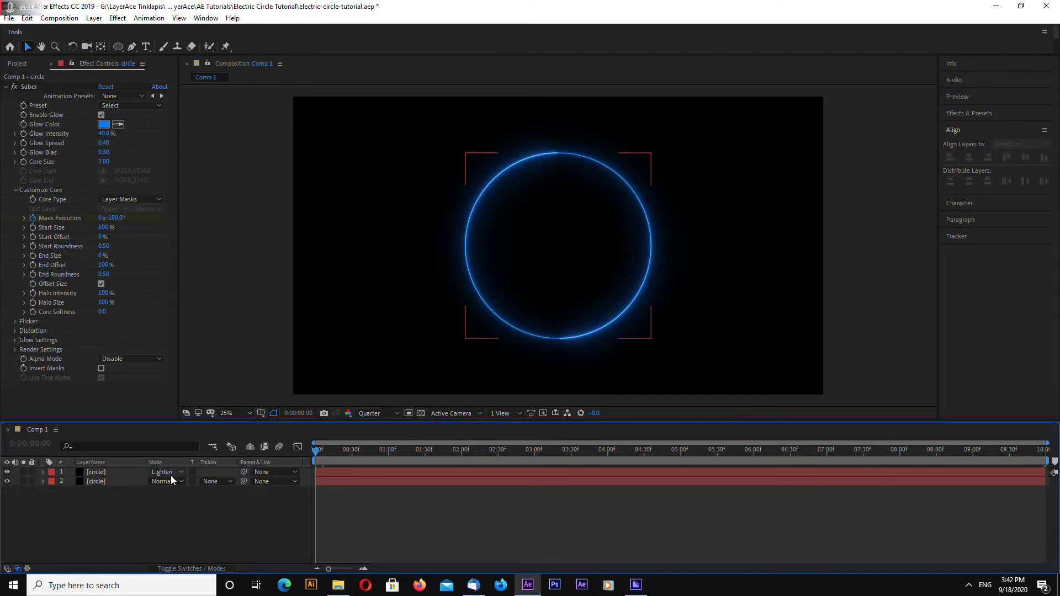
# Recolour the top arc's Glow Color to pure red FF0000 and preview the ring.
pyautogui.click(95, 471)
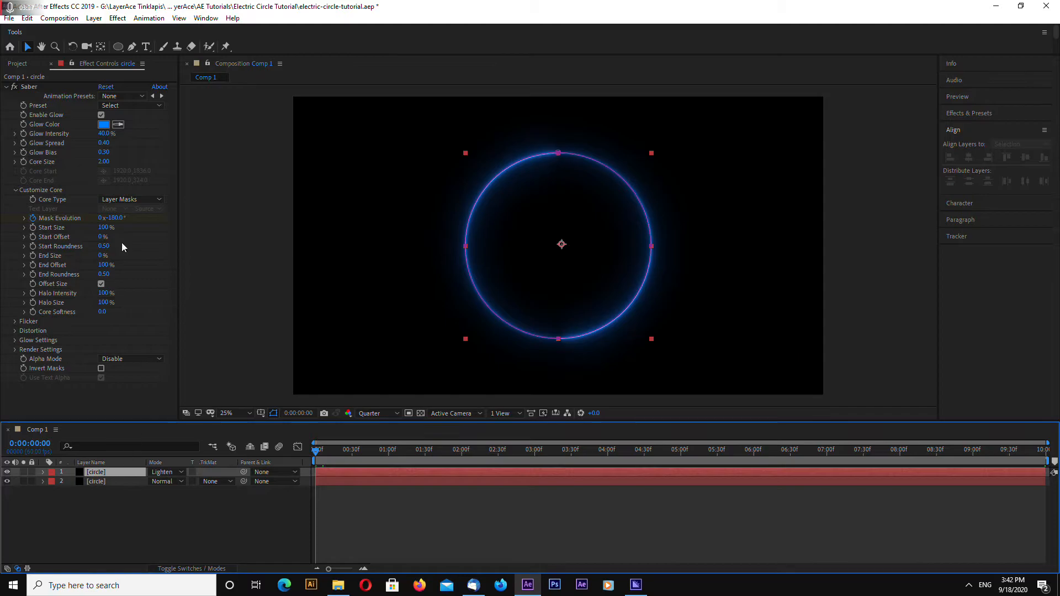
pyautogui.click(104, 125)
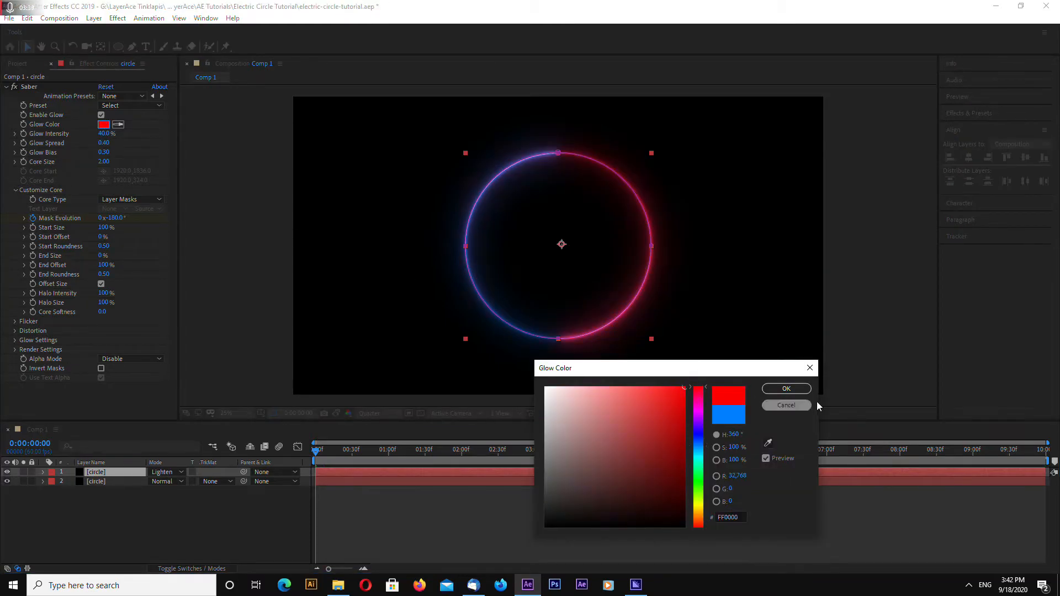
pyautogui.click(785, 388)
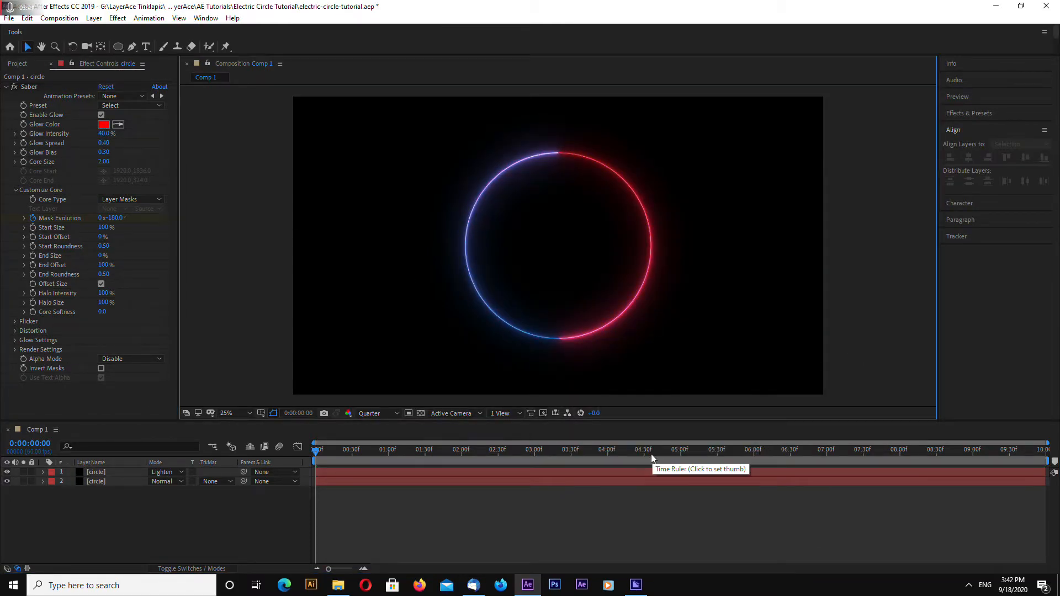
pyautogui.click(543, 449)
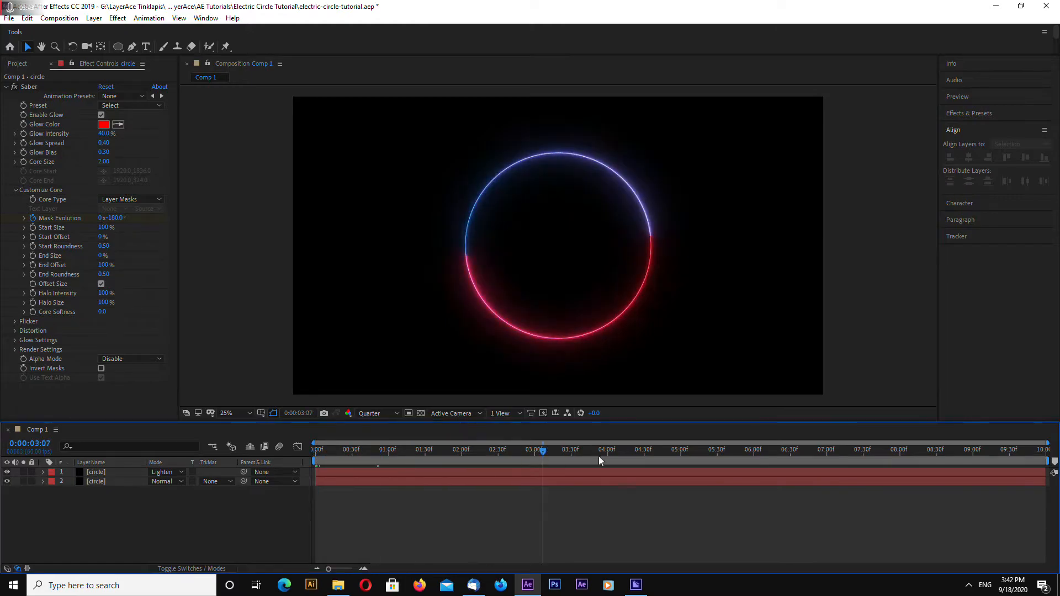
pyautogui.click(339, 449)
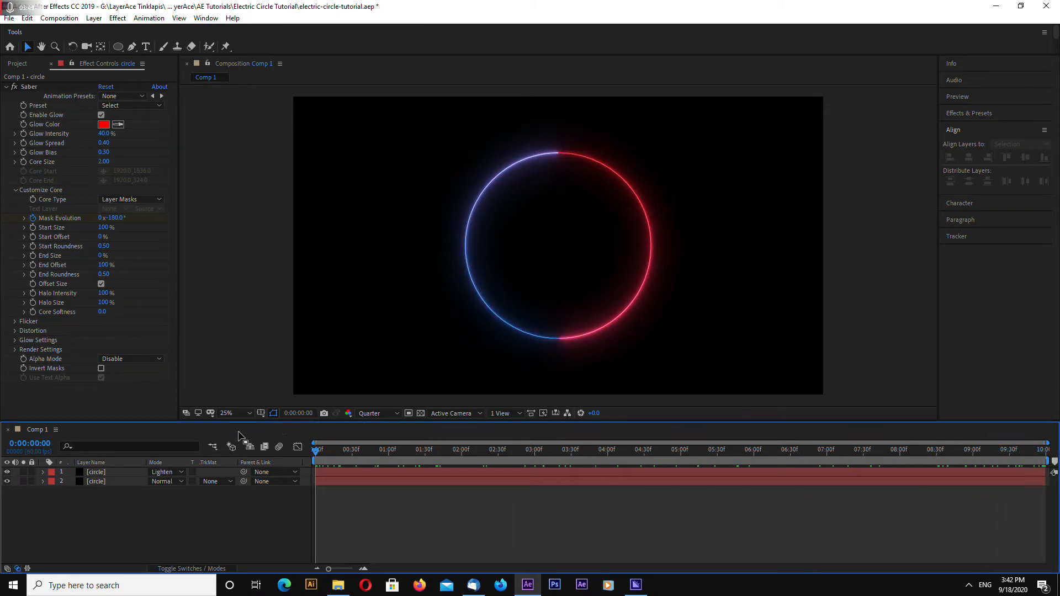
pyautogui.moveTo(152, 510)
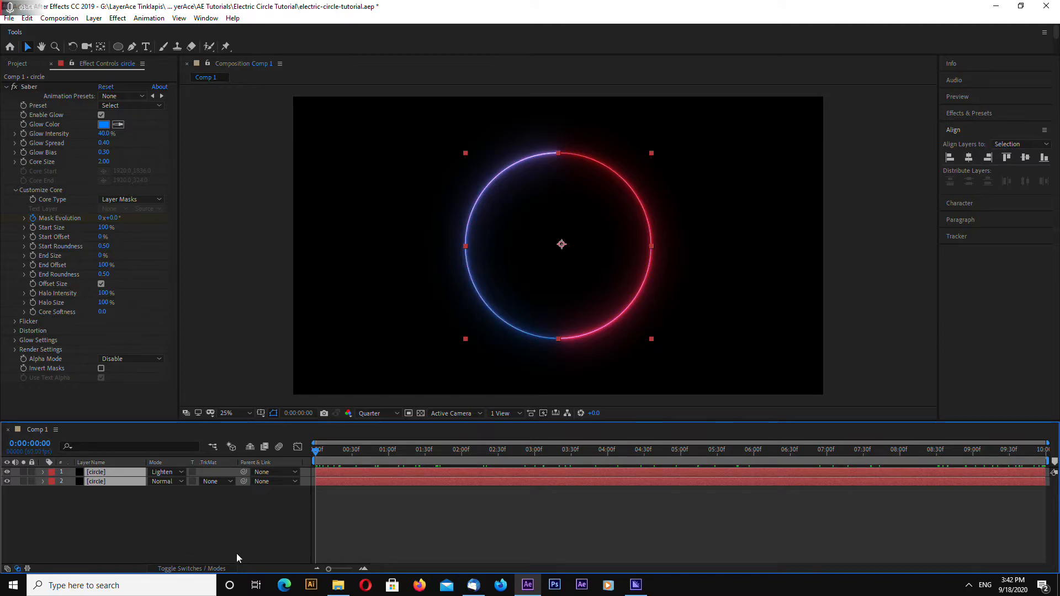
# Duplicate both arc layers with Ctrl+D so four circle layers stack, copies blended as Lighten.
pyautogui.press('ctrl+d')
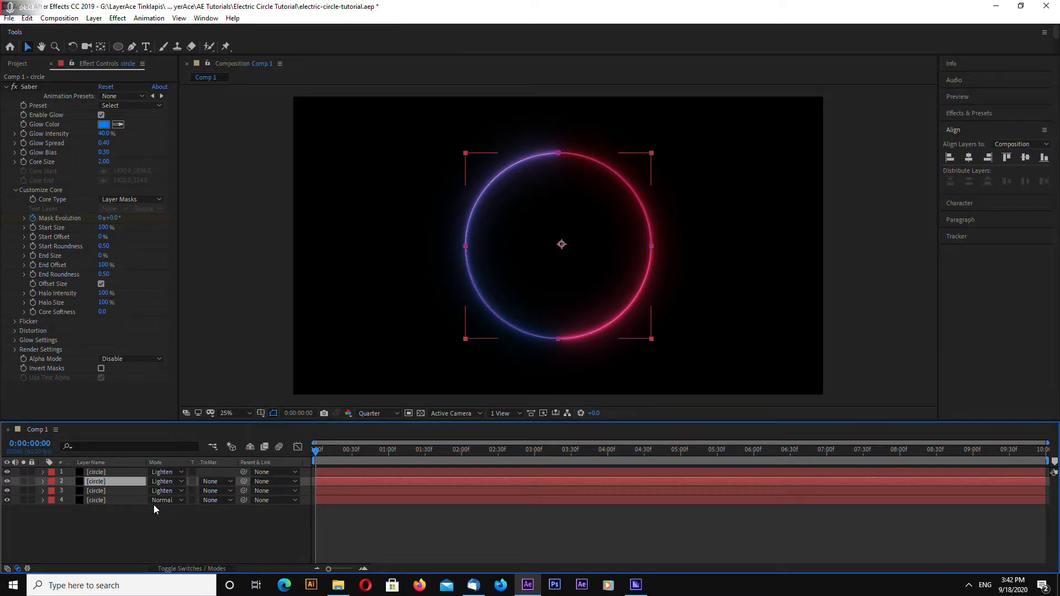
pyautogui.click(92, 462)
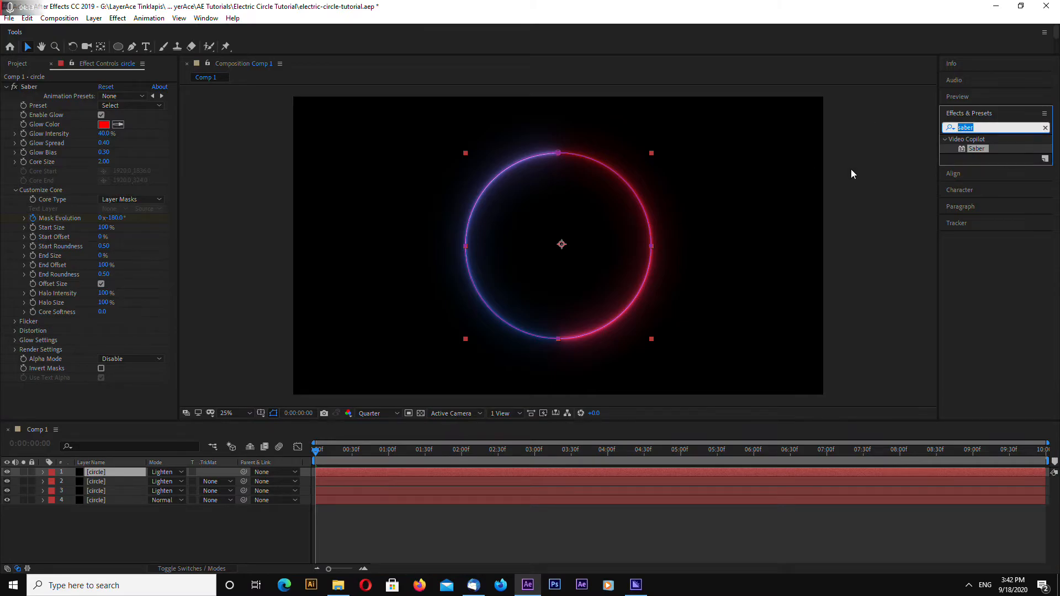
# Apply Turbulent Displace to an arc layer with amount 60 and size 30.
pyautogui.write('turbulent')
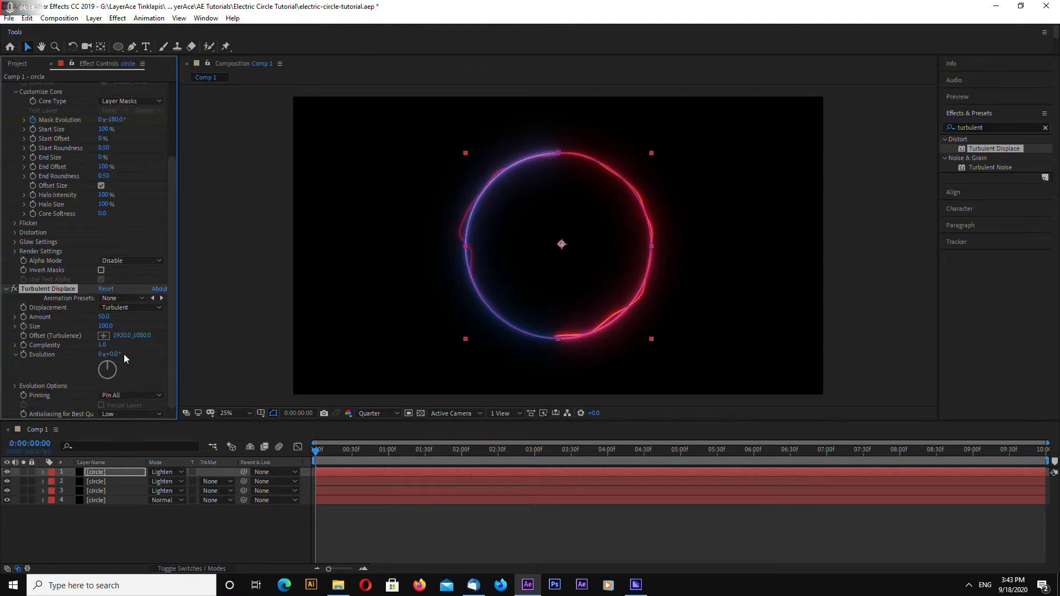
pyautogui.moveTo(139, 358)
pyautogui.write('30')
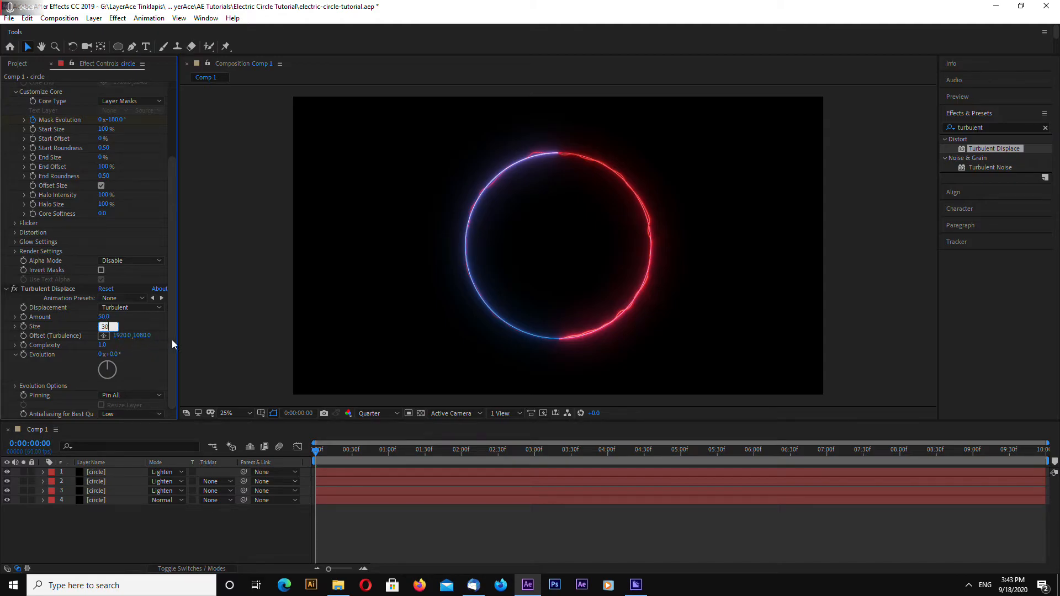
pyautogui.press('Return')
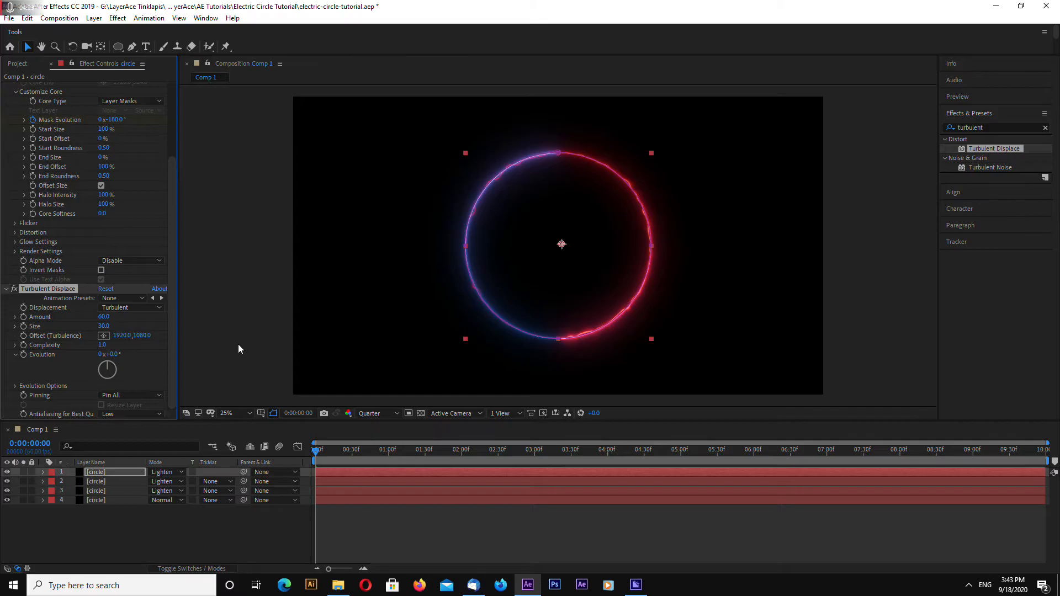
pyautogui.click(226, 366)
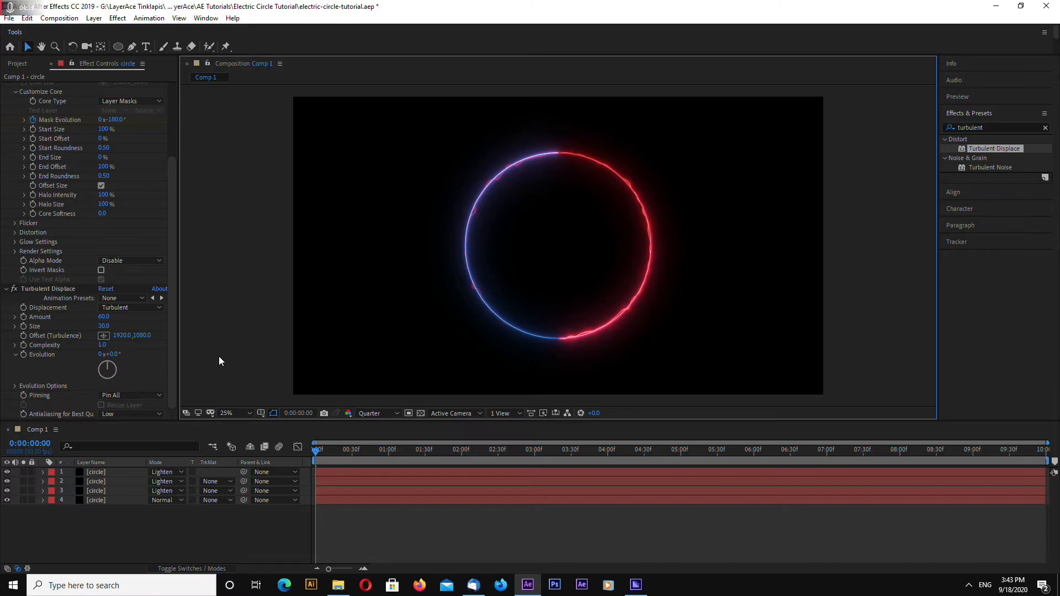
# Set that ring layer's Saber Glow Color to blue.
pyautogui.click(95, 471)
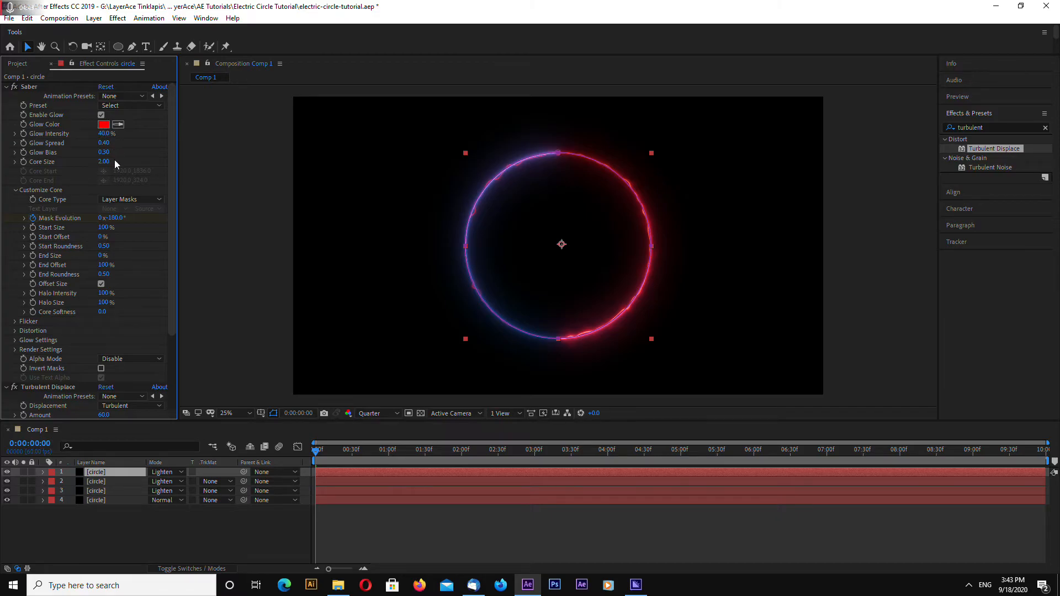
pyautogui.click(104, 123)
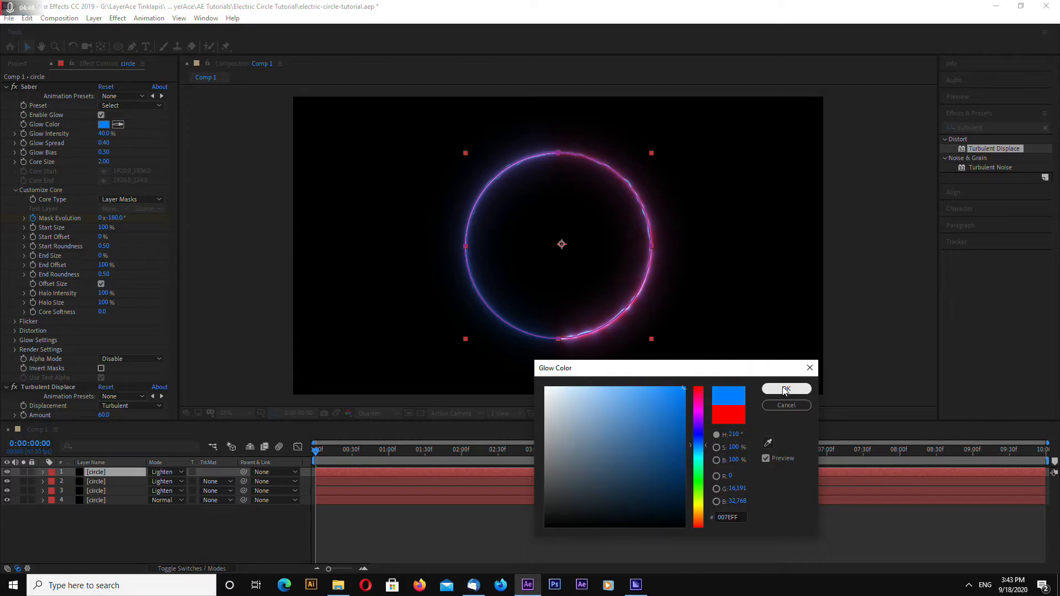
pyautogui.click(784, 388)
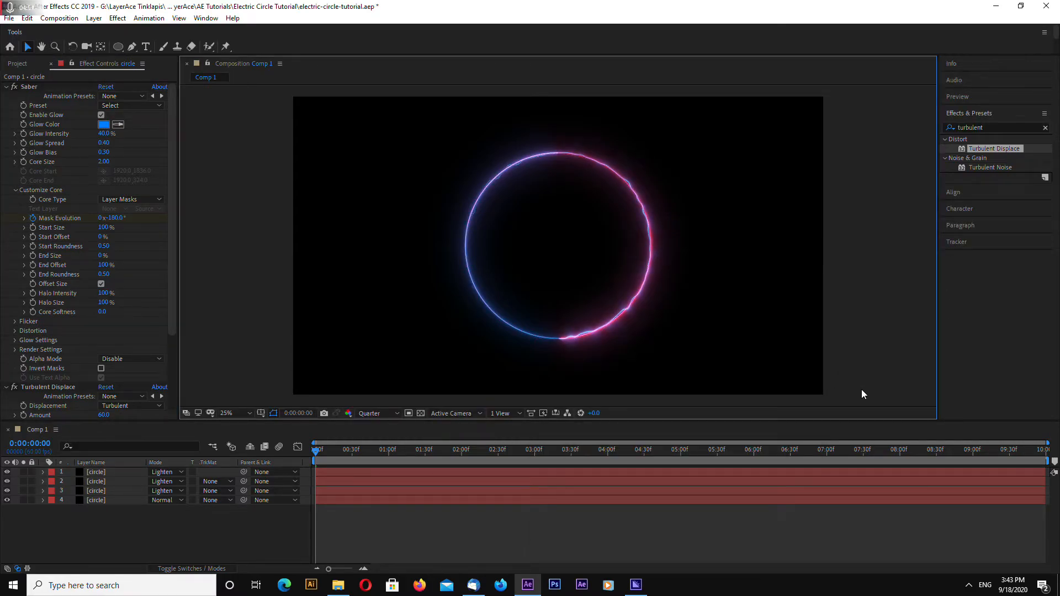
pyautogui.click(636, 296)
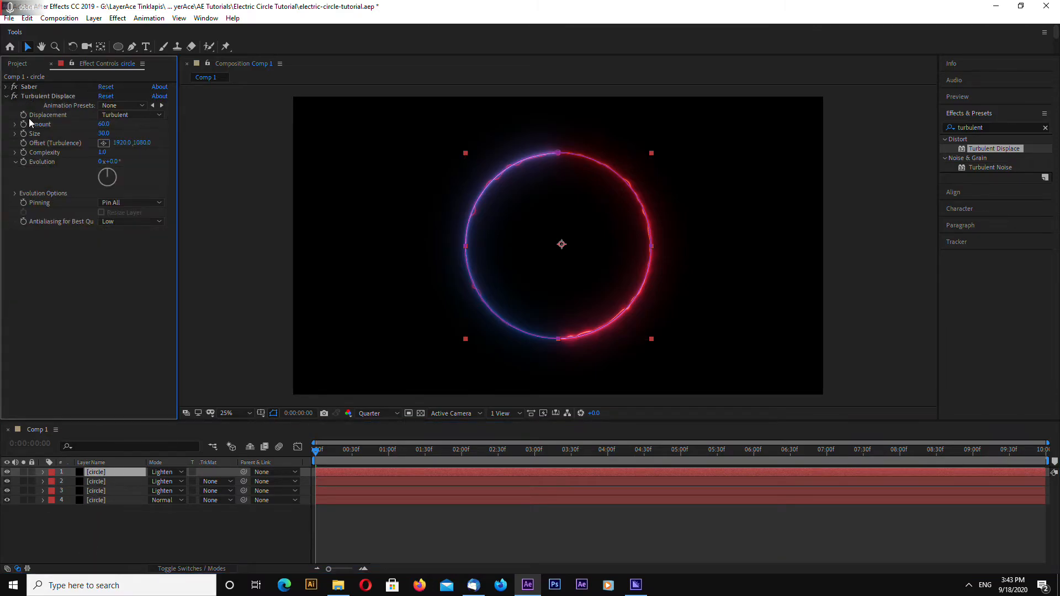
# Enable Cycle Evolution with 1 revolution in Turbulent Displace's Evolution Options.
pyautogui.click(46, 95)
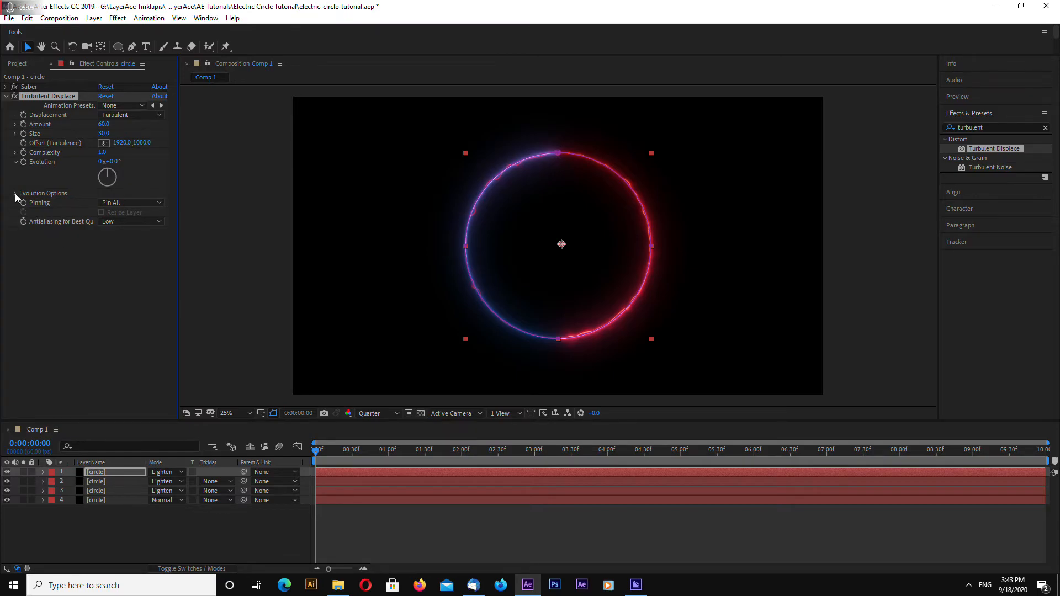
pyautogui.click(14, 194)
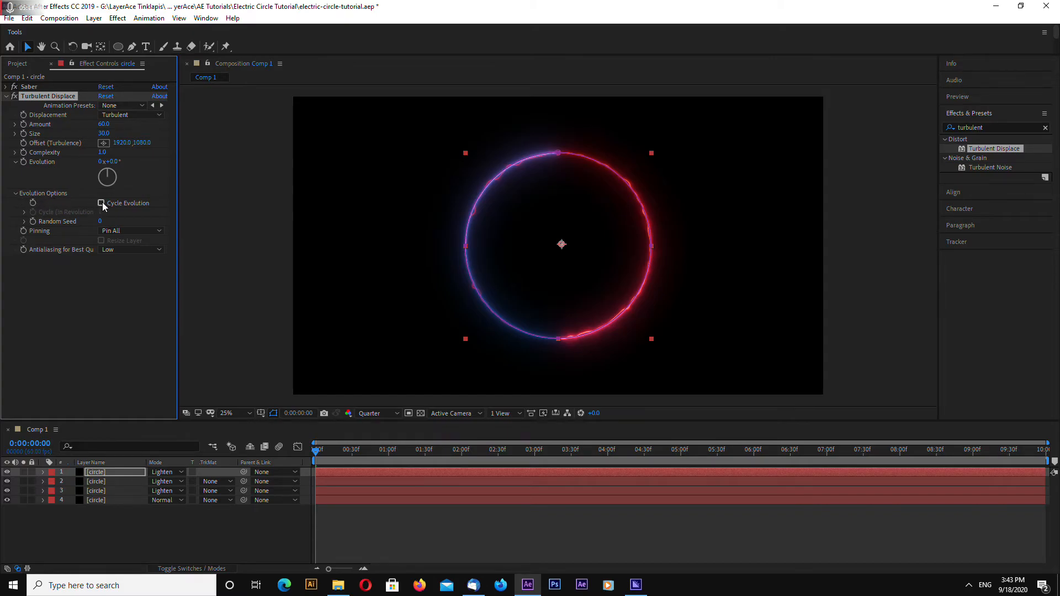
pyautogui.click(101, 203)
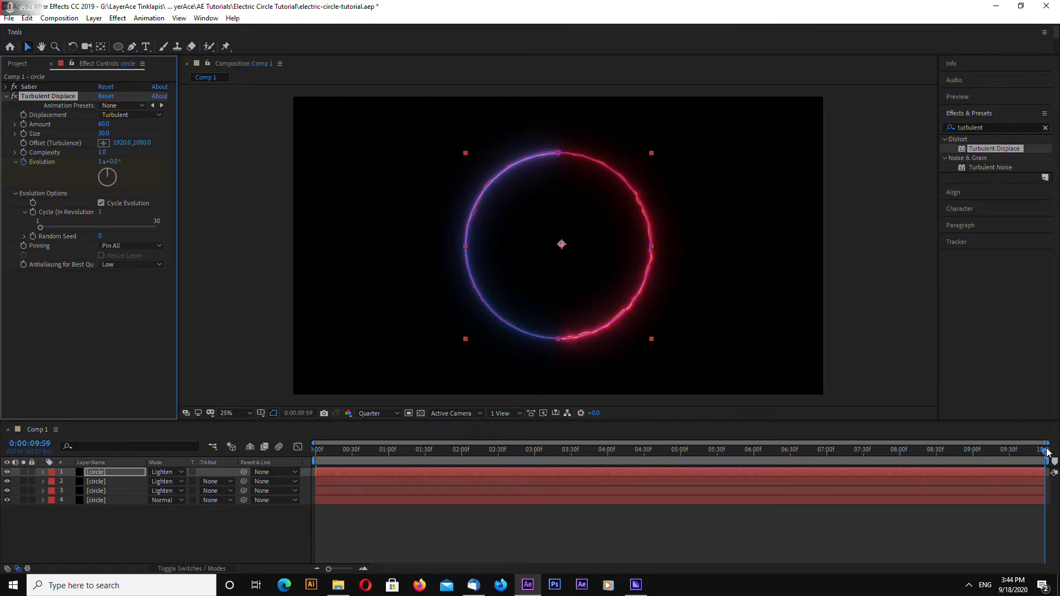
# Preview the looping turbulence near the start and end of the composition.
pyautogui.click(390, 450)
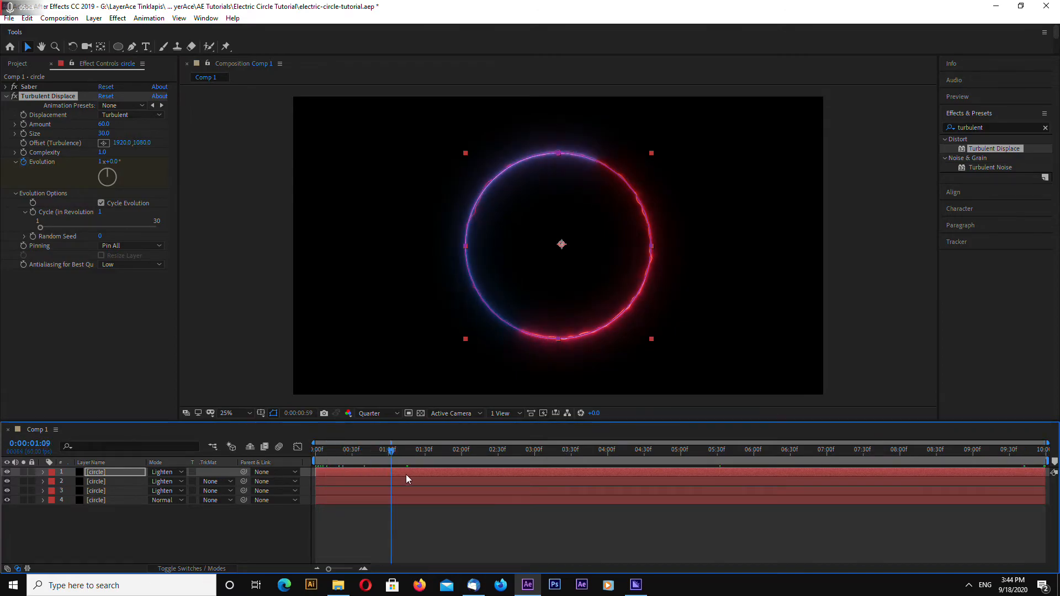
pyautogui.click(1044, 459)
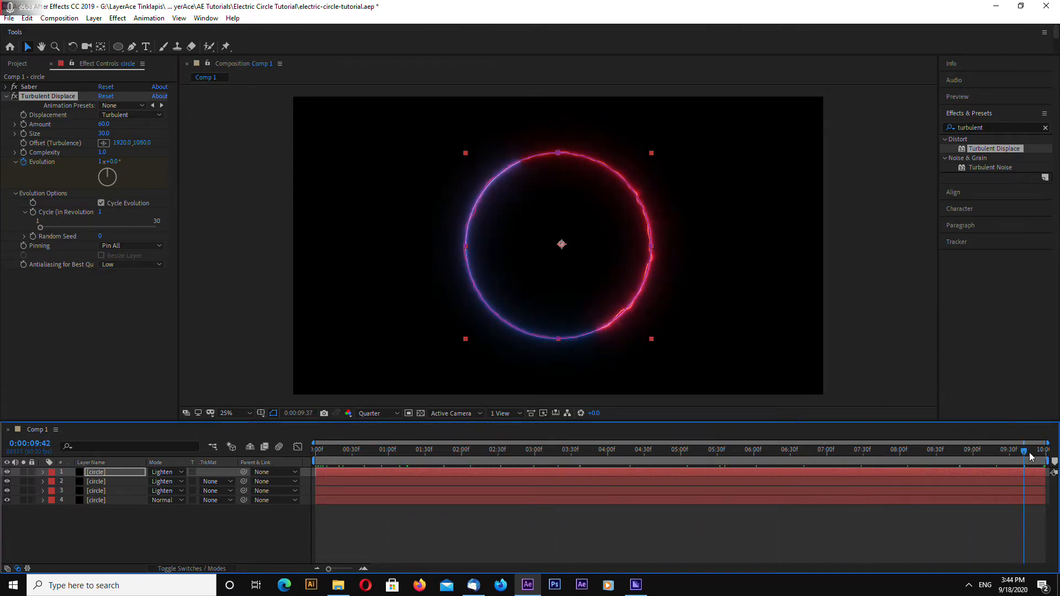
pyautogui.click(382, 449)
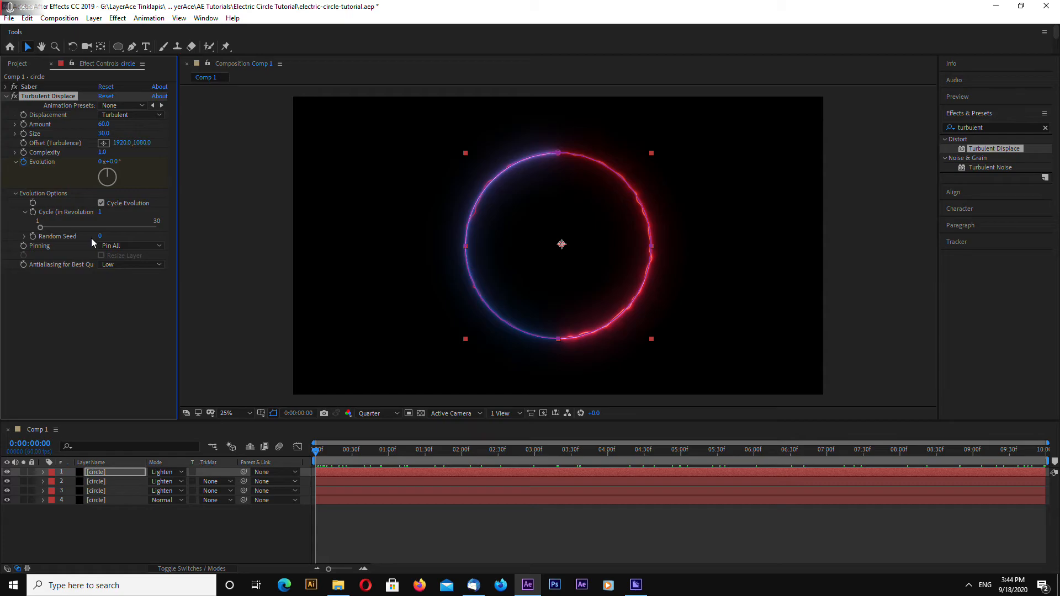
pyautogui.click(95, 481)
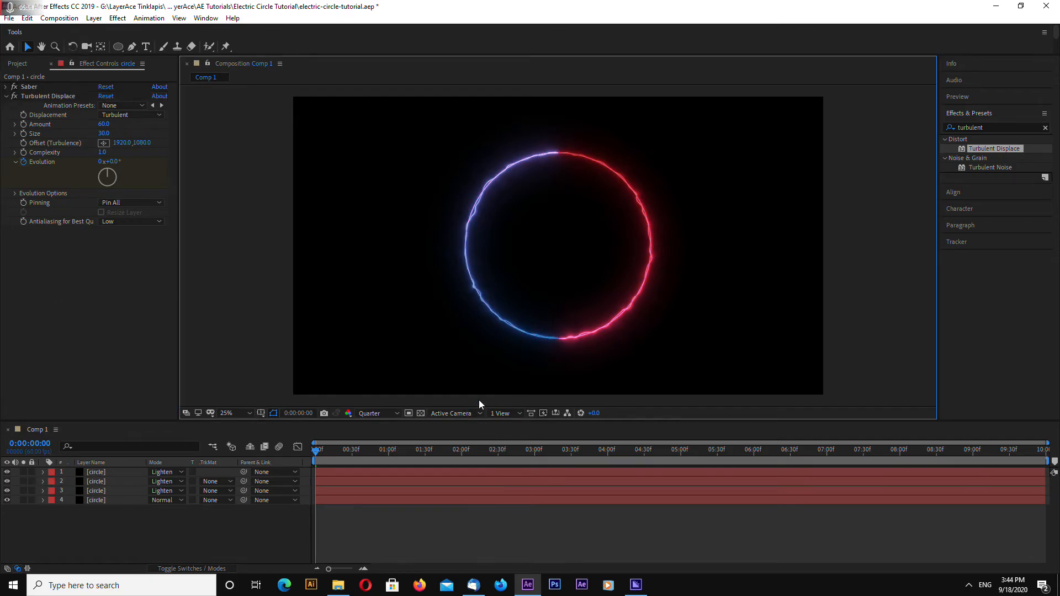
pyautogui.click(440, 450)
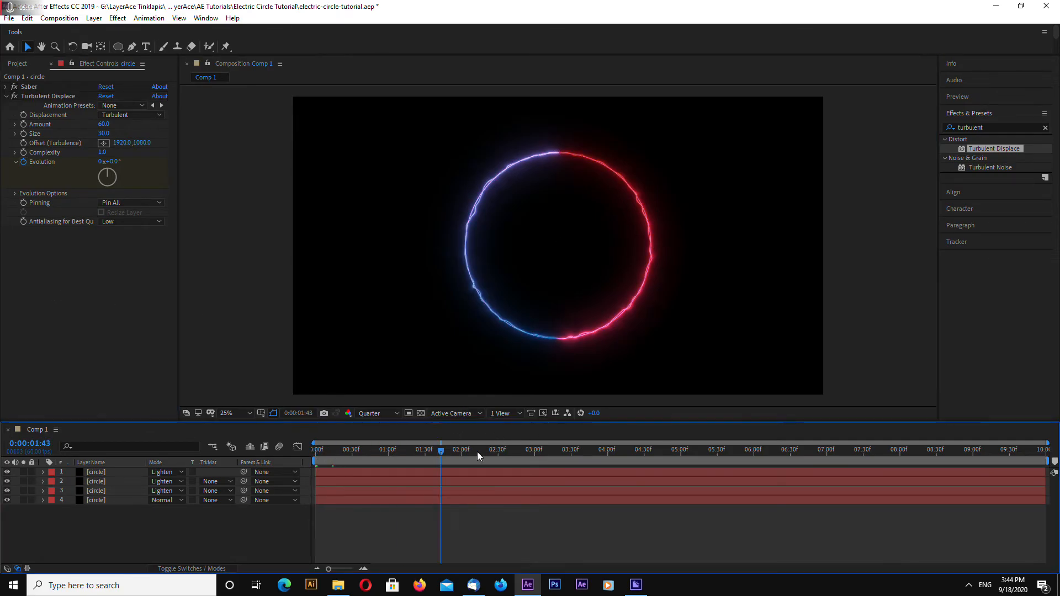
pyautogui.click(1053, 450)
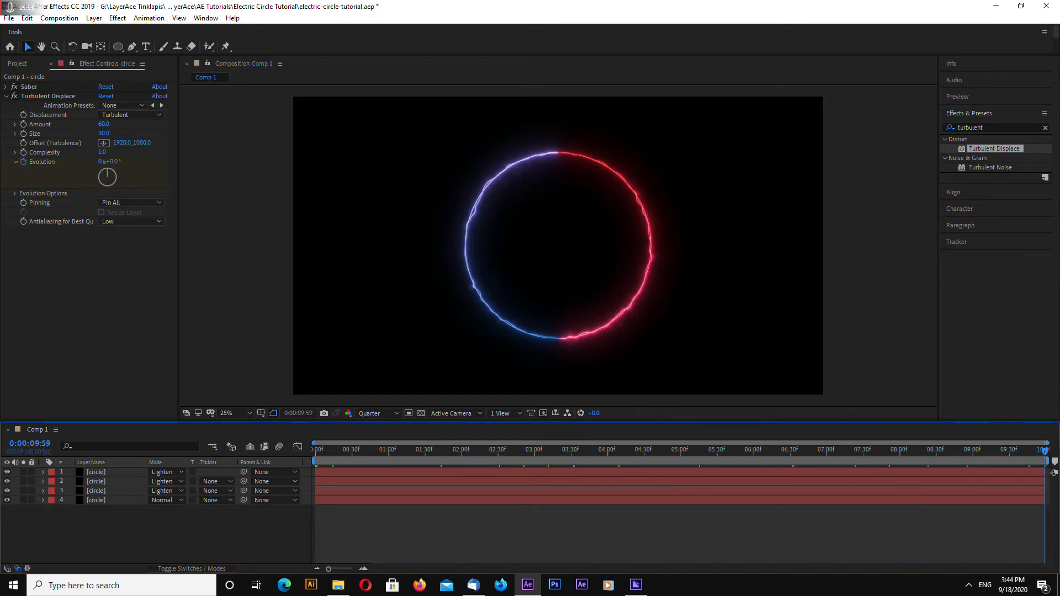
pyautogui.click(480, 449)
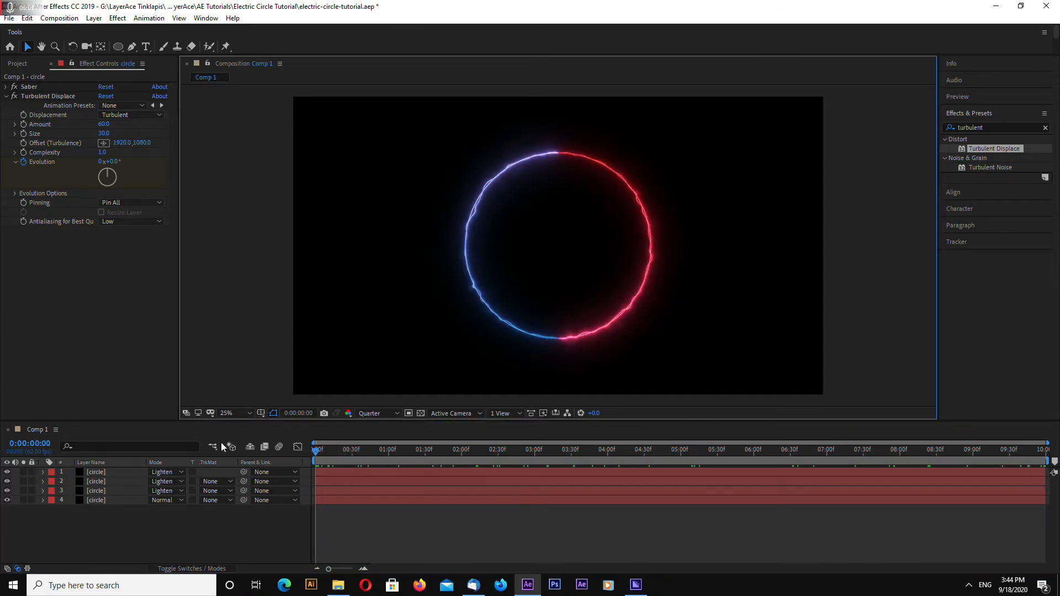
# On a duplicated ring layer, enable Cycle Evolution and set Random Seed to 10.
pyautogui.click(95, 472)
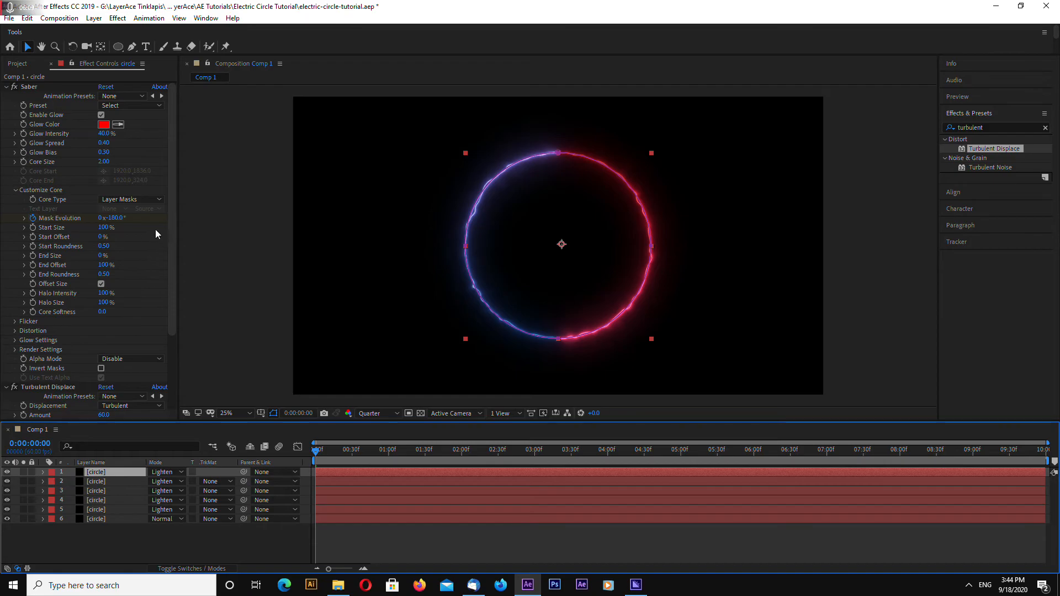
pyautogui.scroll(-3)
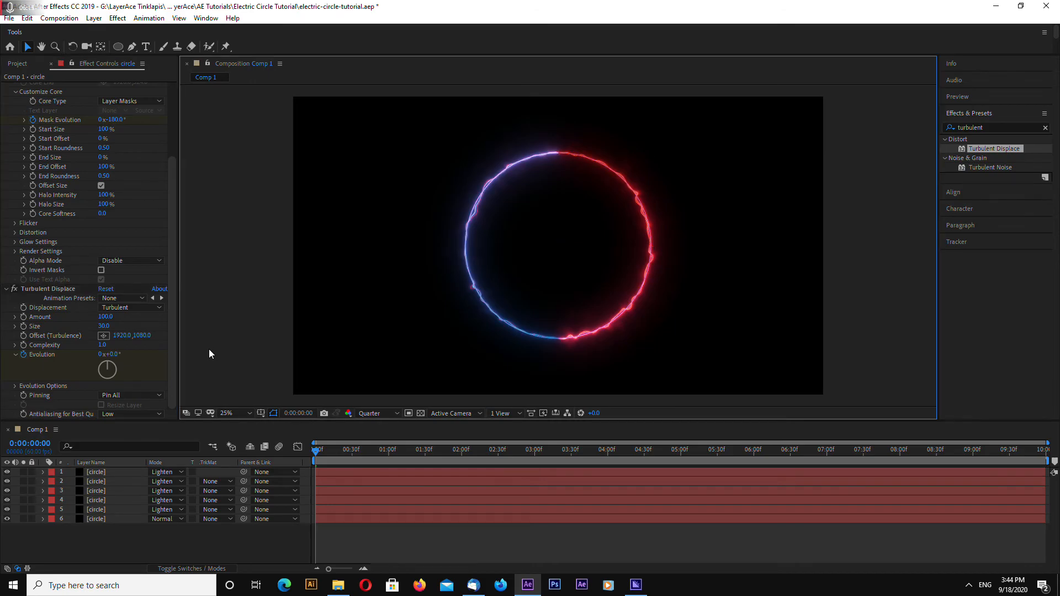
pyautogui.moveTo(15, 388)
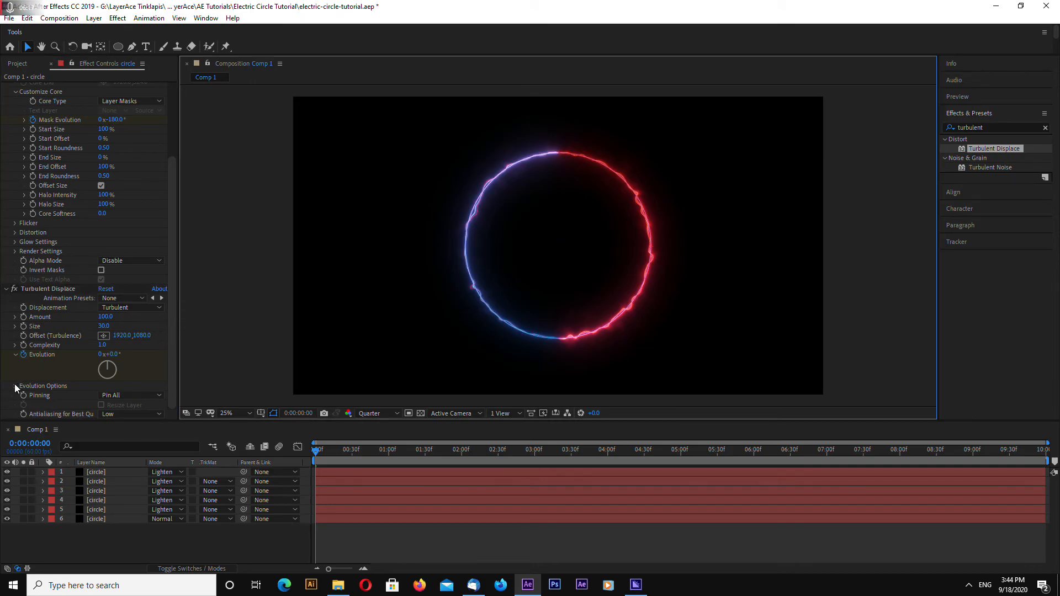
pyautogui.click(14, 387)
pyautogui.write('10')
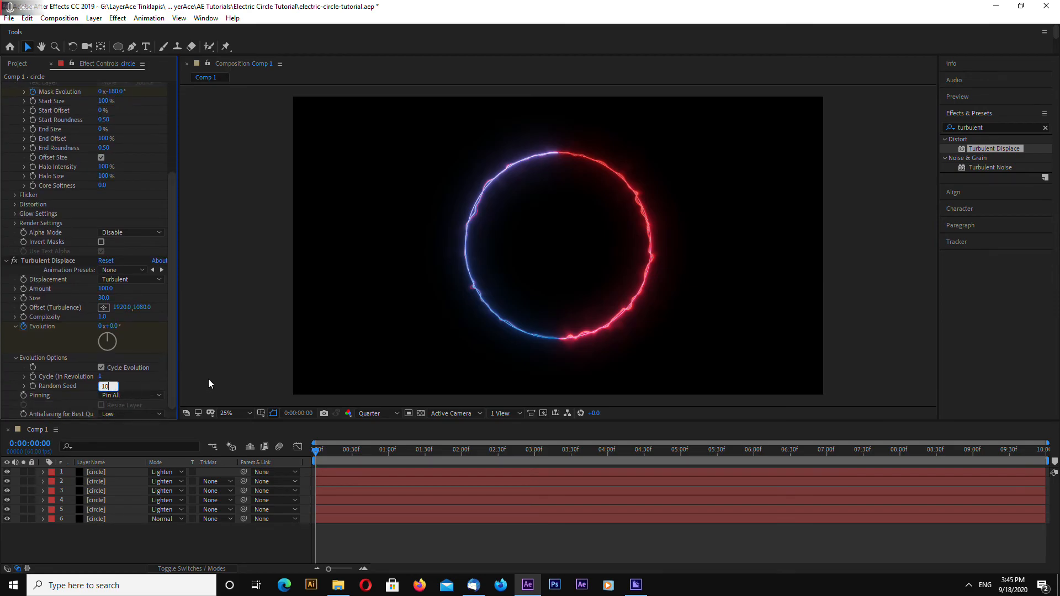
pyautogui.click(95, 471)
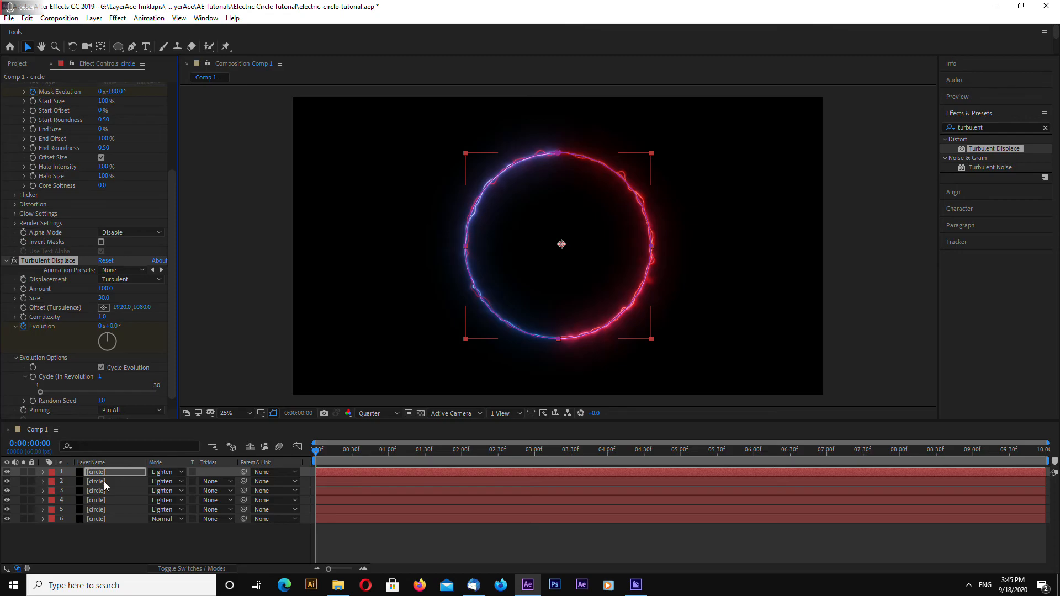
# Give the second ring layer the same Turbulent Displace settings and preview from the first frame.
pyautogui.click(96, 480)
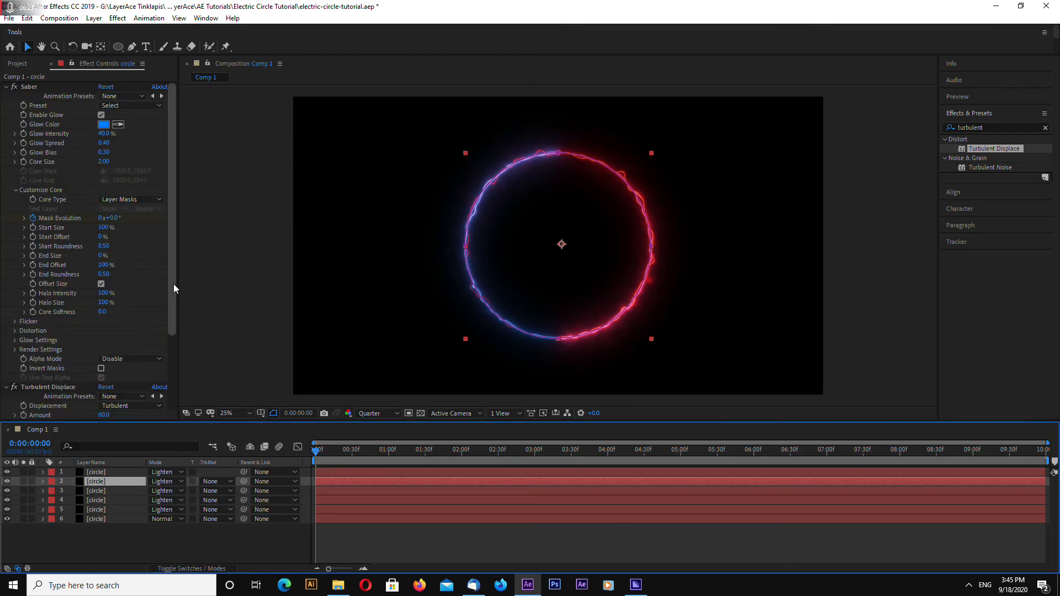
pyautogui.scroll(-3)
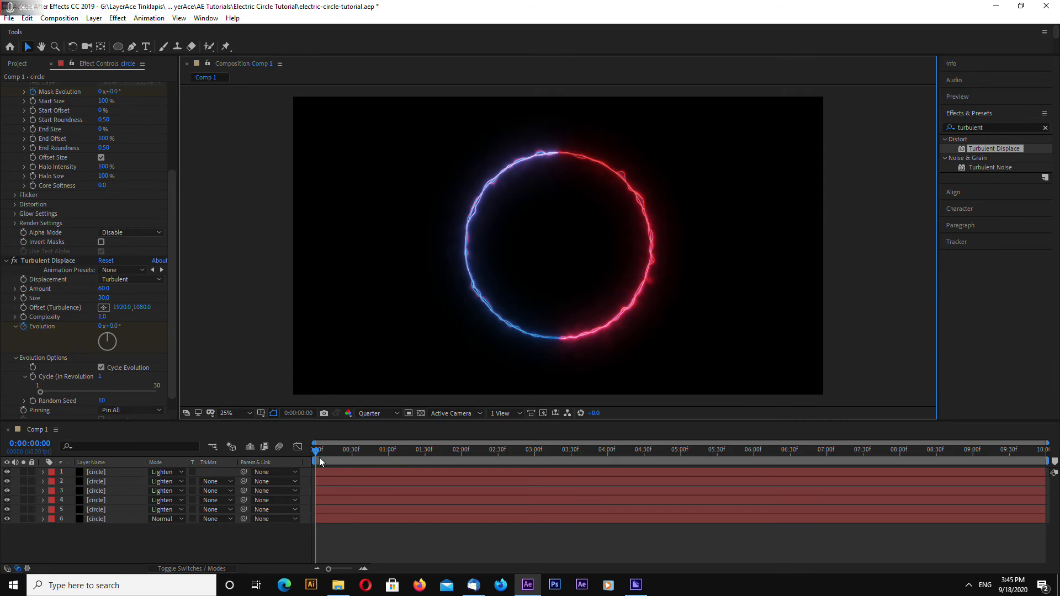
pyautogui.click(999, 461)
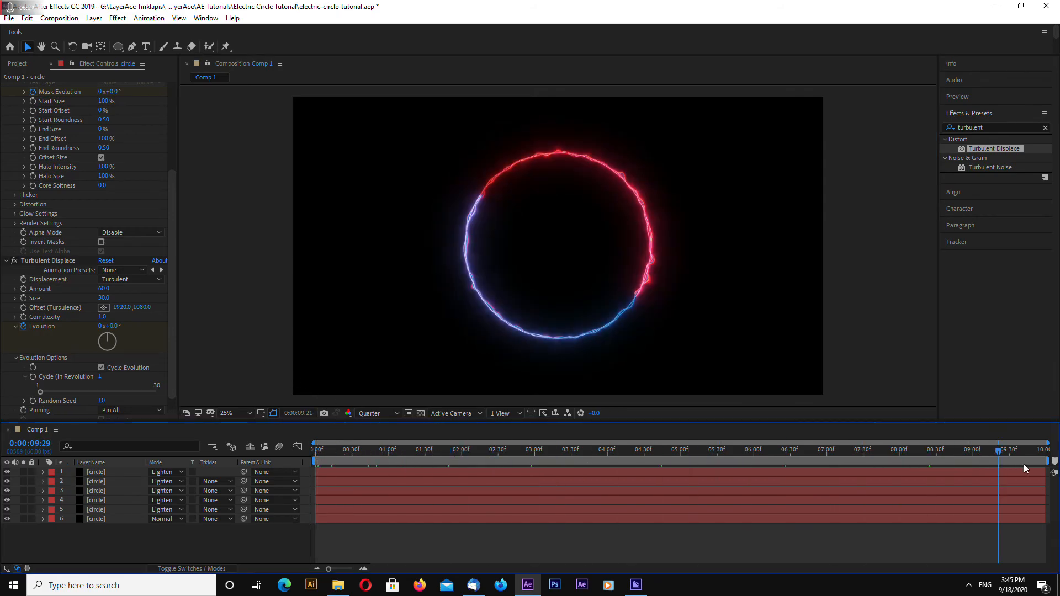
pyautogui.click(314, 450)
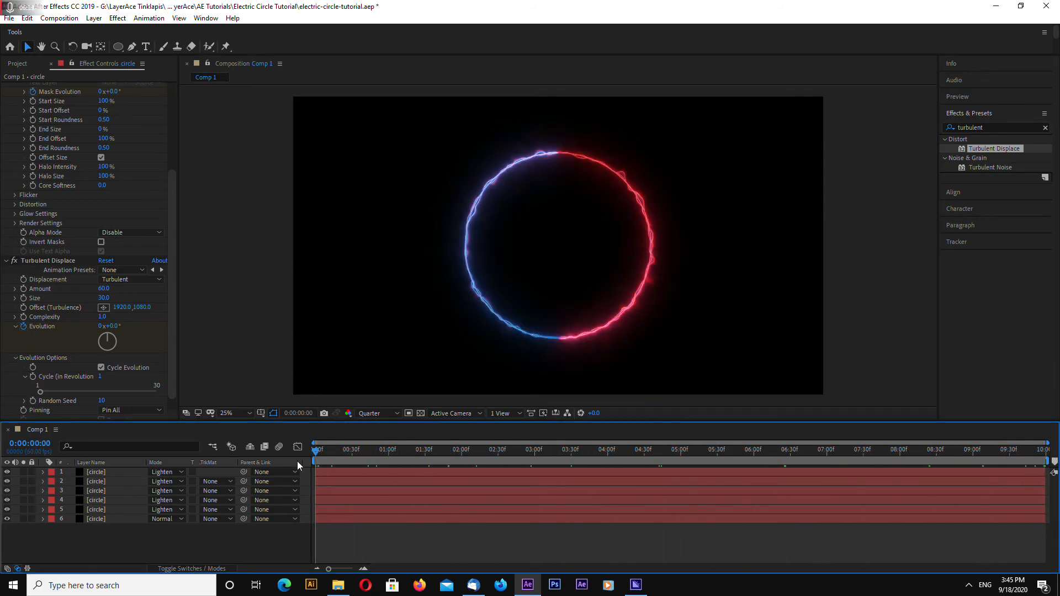
pyautogui.click(862, 450)
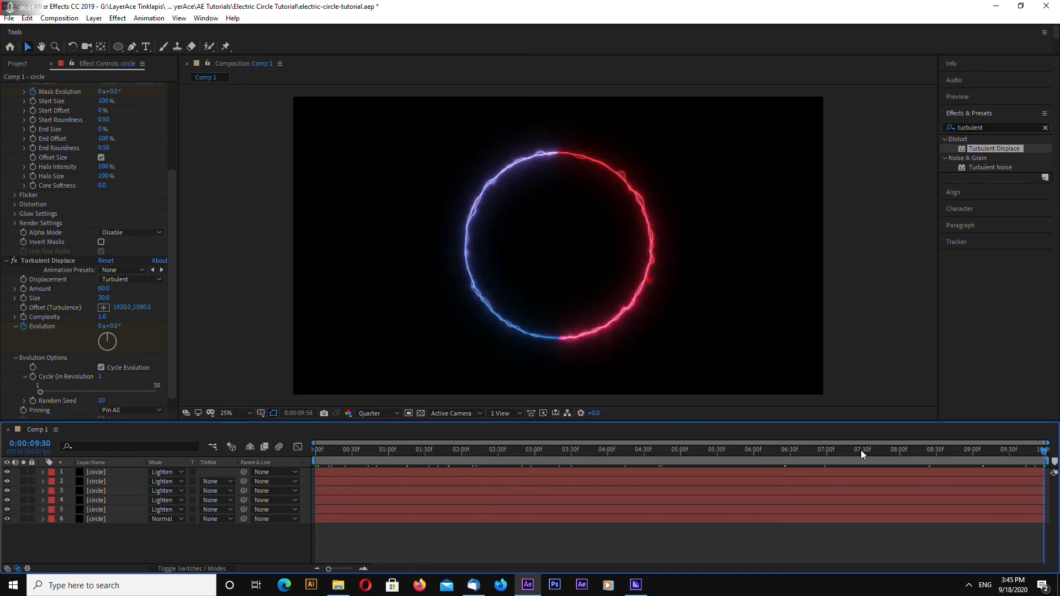
pyautogui.click(315, 448)
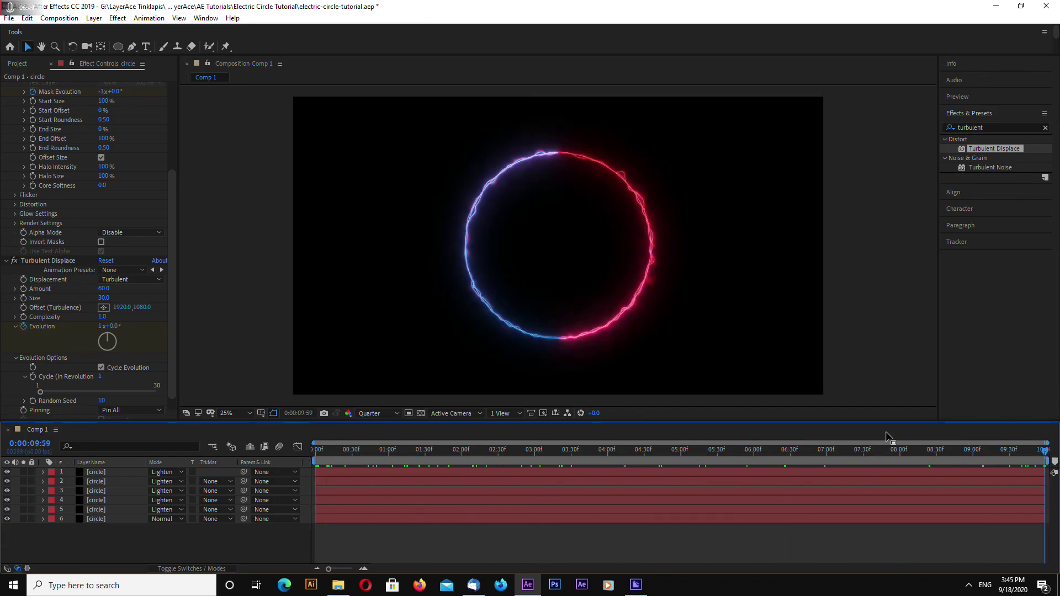
pyautogui.moveTo(901, 234)
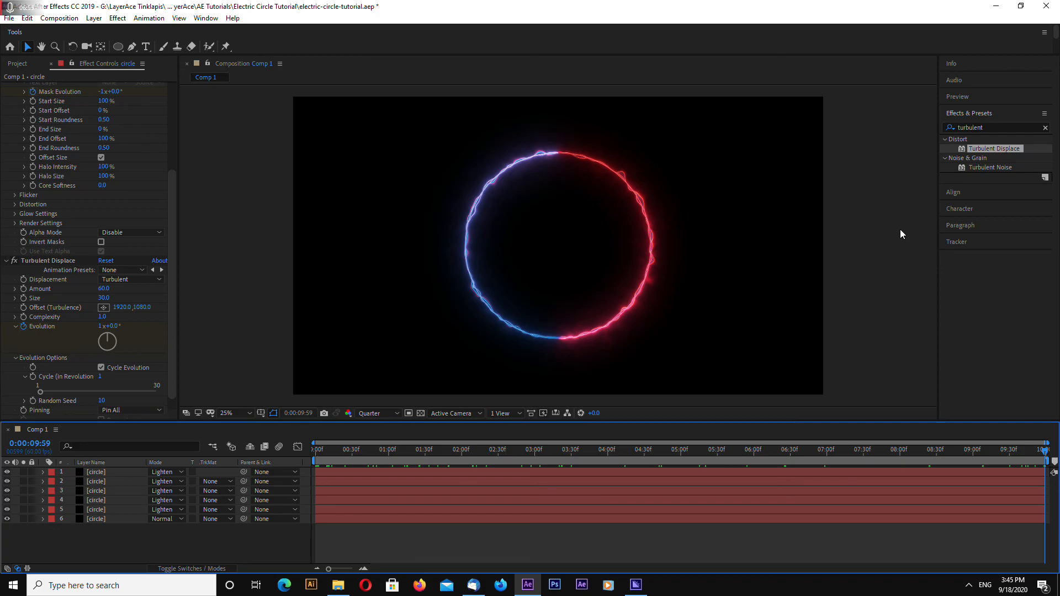
pyautogui.moveTo(958, 354)
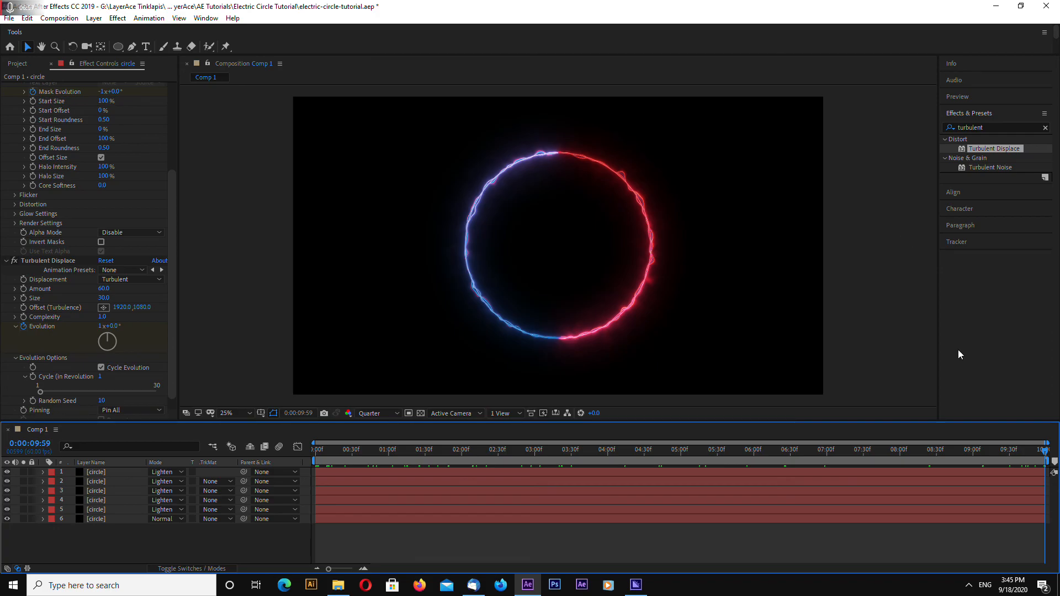
pyautogui.moveTo(904, 245)
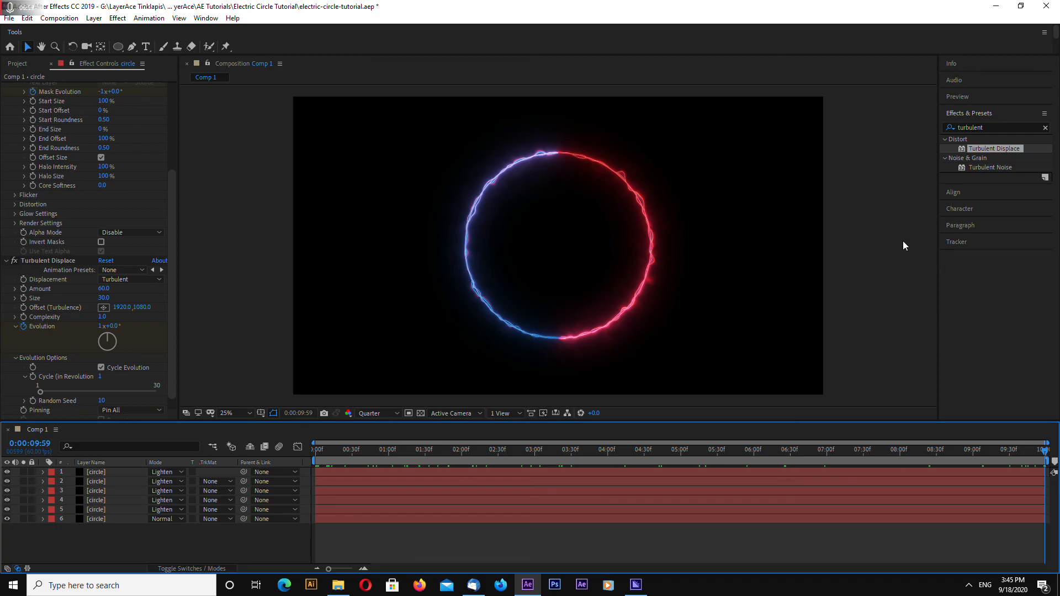